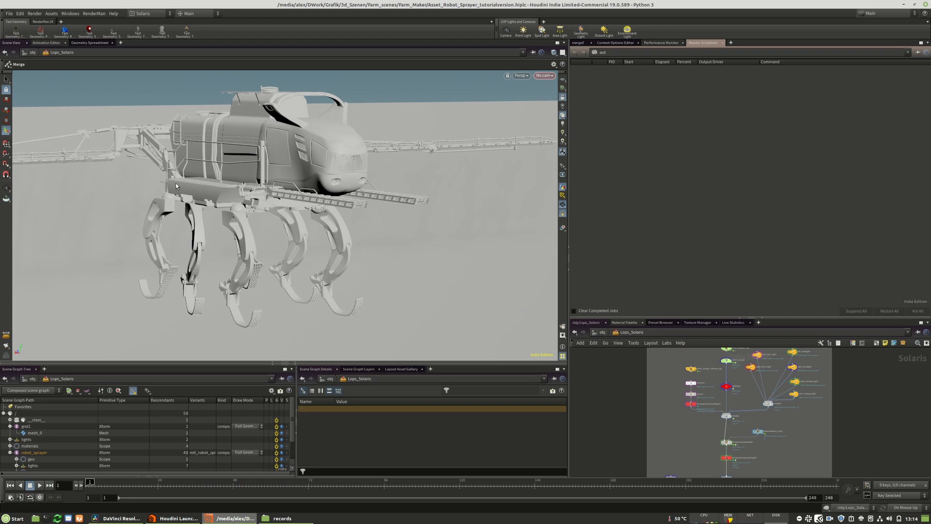
{"action": "mouse_move", "coordinate": [361, 262]}
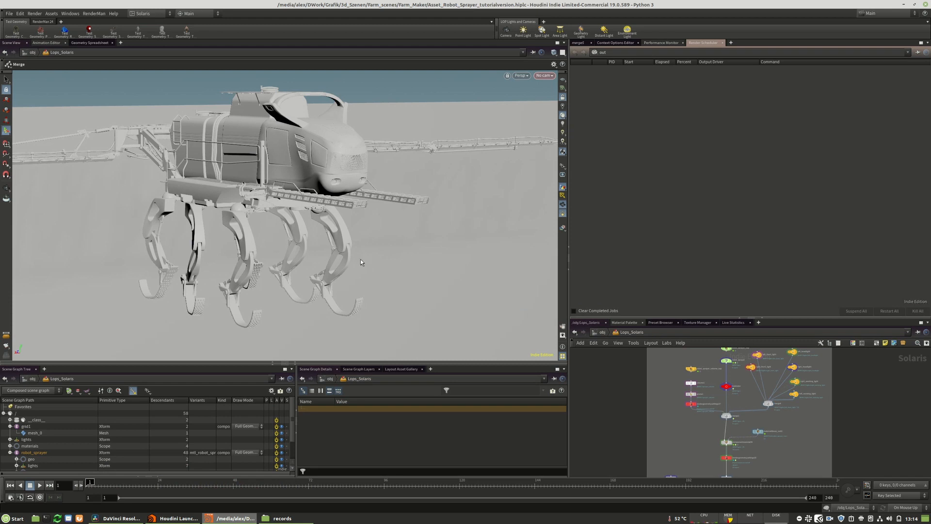
{"action": "mouse_move", "coordinate": [379, 163]}
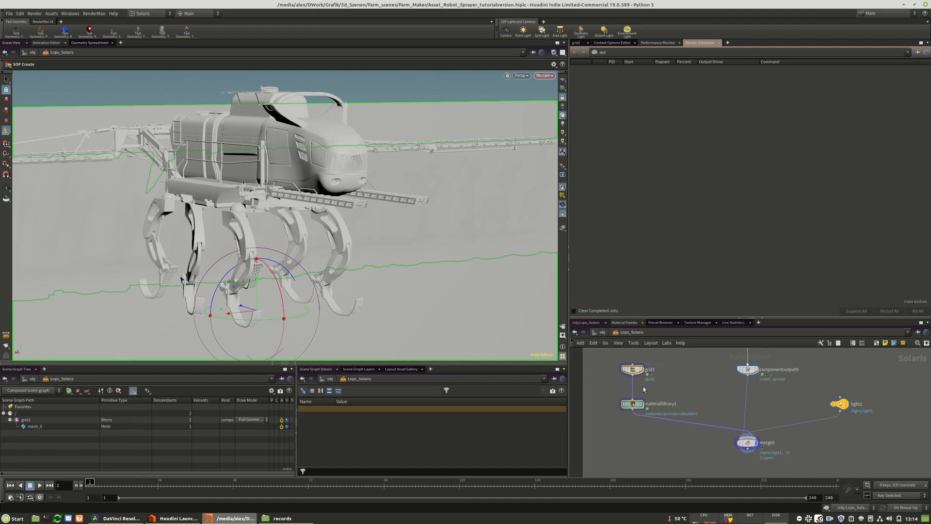
- Add a RenderMan hdprman1 node below merge5, rendering a 1280×720 EXR from camera1
{"action": "double_click", "coordinate": [661, 402]}
{"action": "type", "text": "re"}
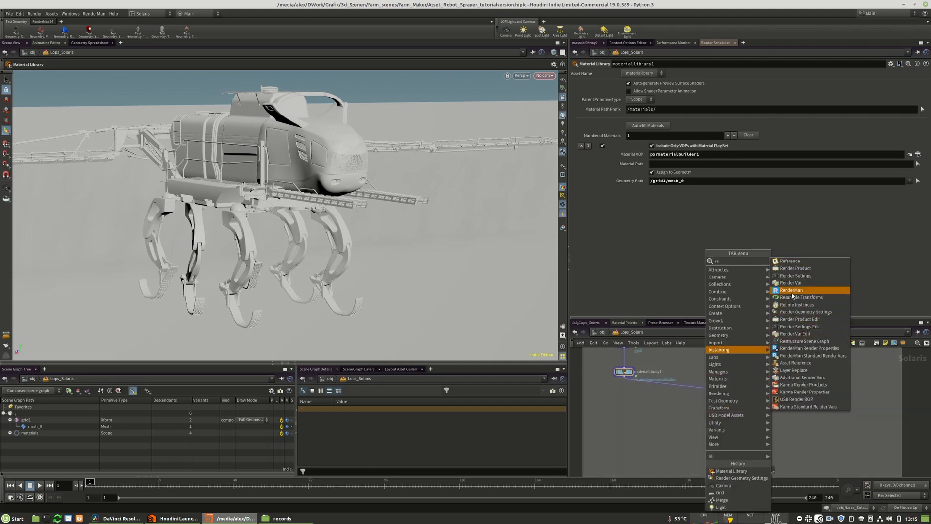
{"action": "left_click", "coordinate": [791, 289]}
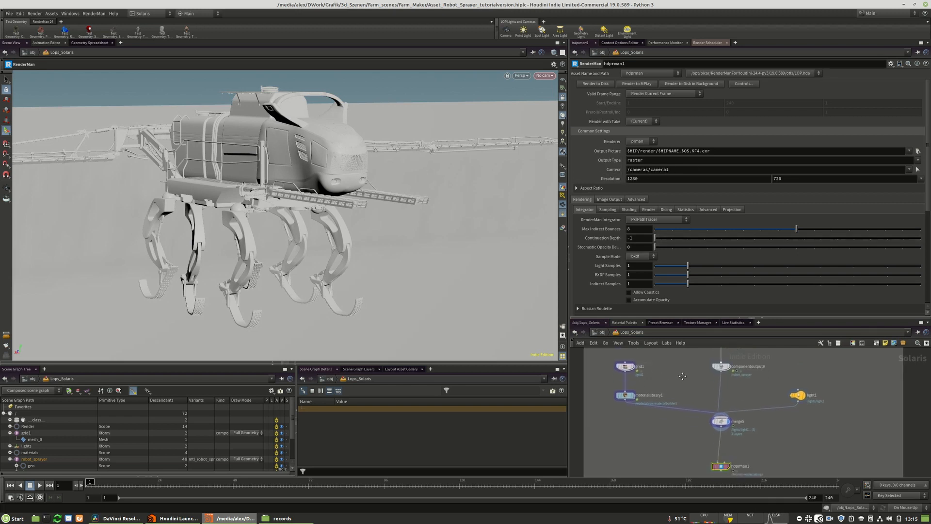
{"action": "scroll", "scroll_direction": "down", "scroll_amount": 3}
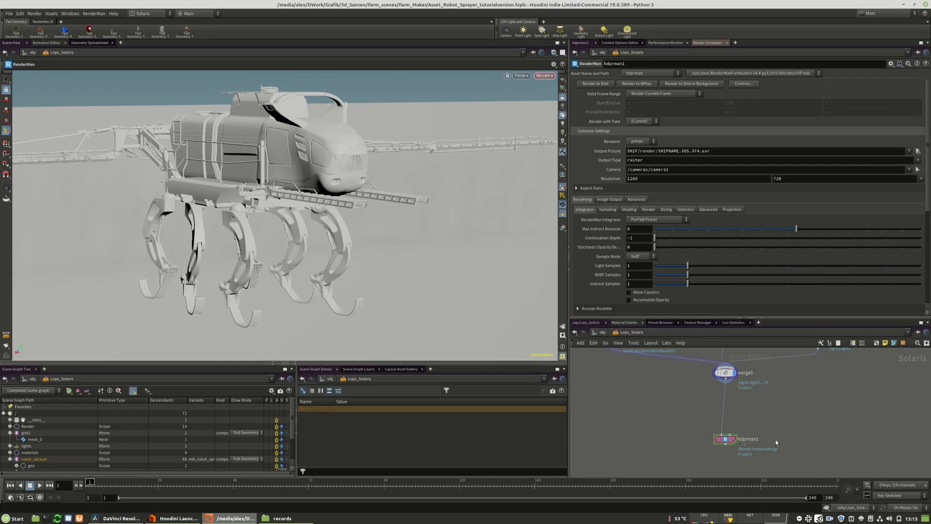
{"action": "mouse_move", "coordinate": [302, 232]}
{"action": "type", "text": "ca"}
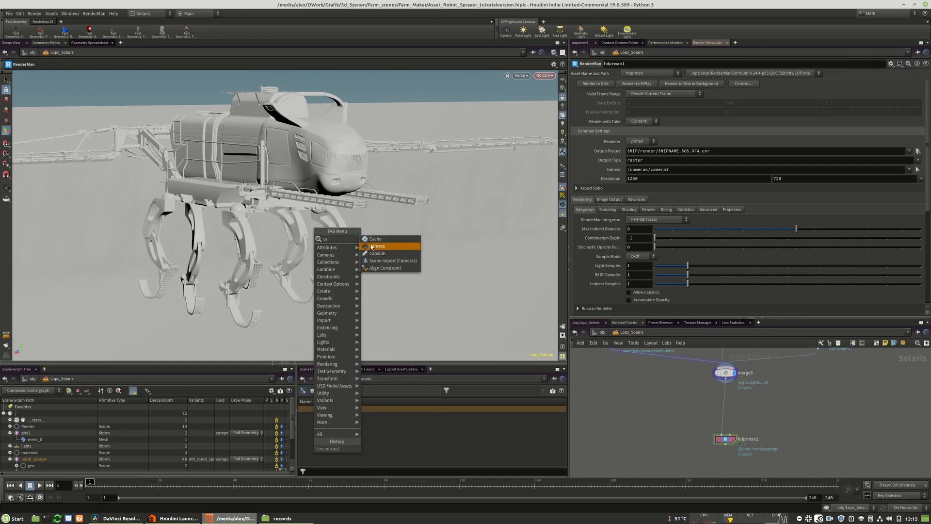
- Insert camera1 between merge5 and hdprman1, and set Output Picture to interactive mplay
{"action": "left_click", "coordinate": [377, 246]}
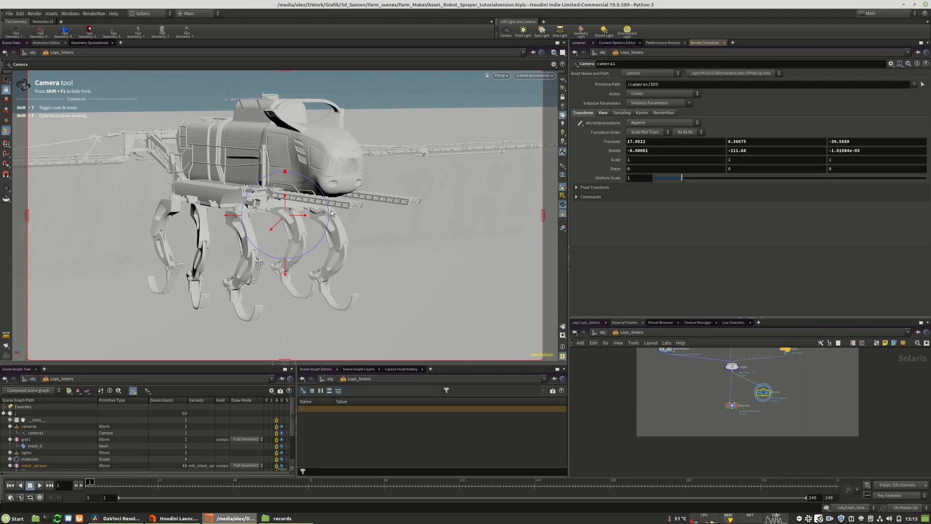
{"action": "mouse_move", "coordinate": [300, 214]}
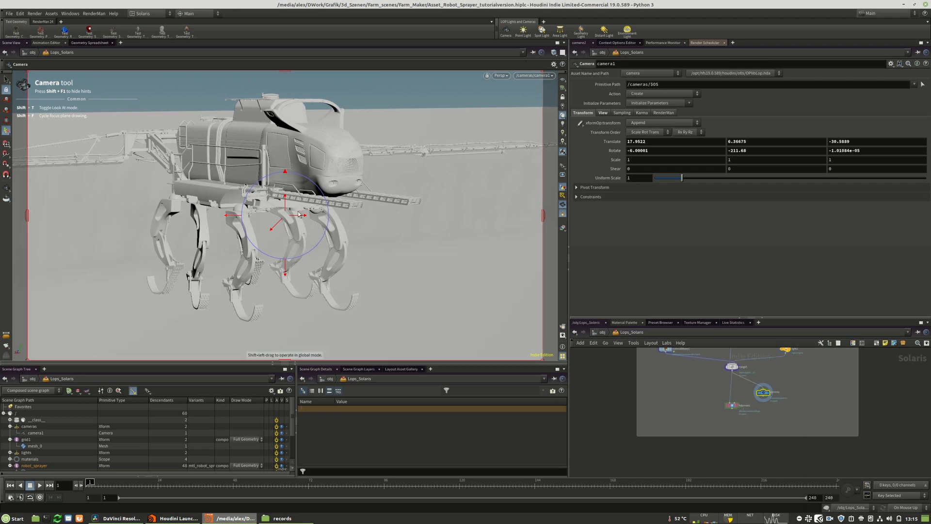
{"action": "mouse_move", "coordinate": [759, 370]}
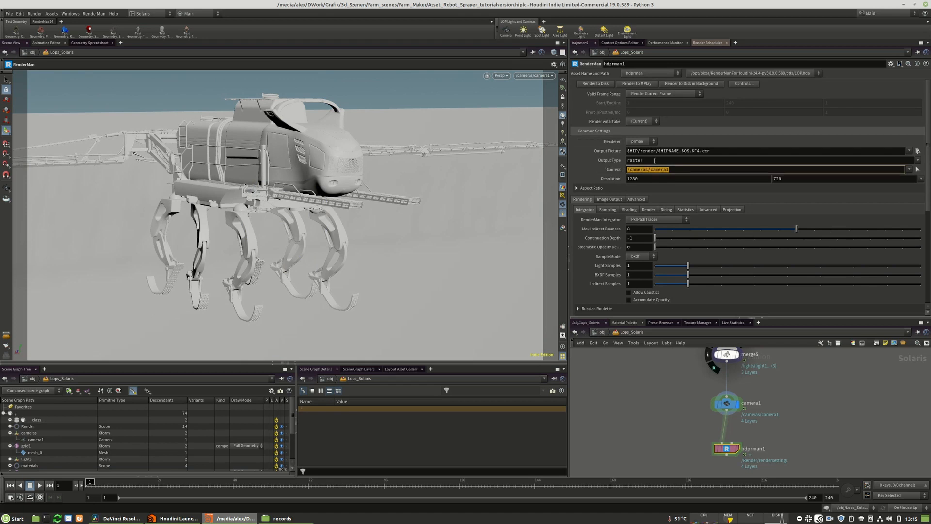
{"action": "left_click", "coordinate": [641, 161]}
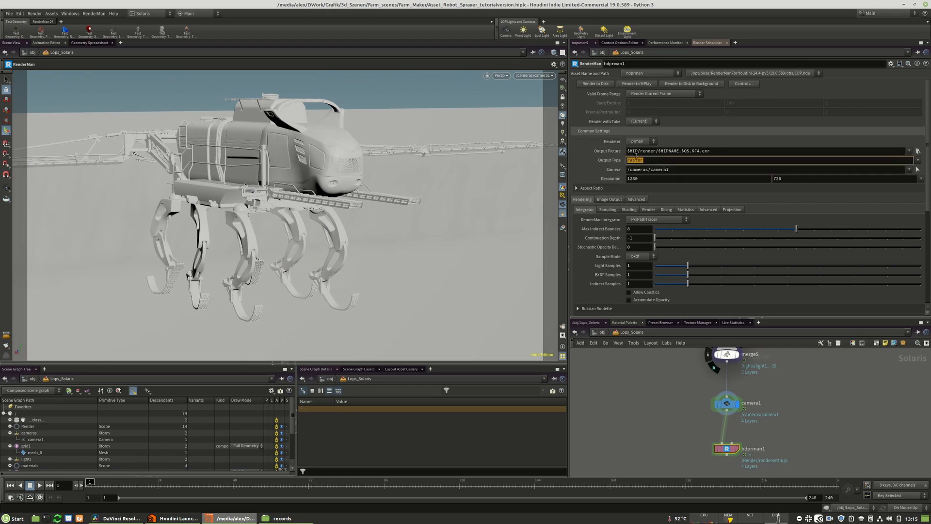
{"action": "left_click", "coordinate": [916, 160]}
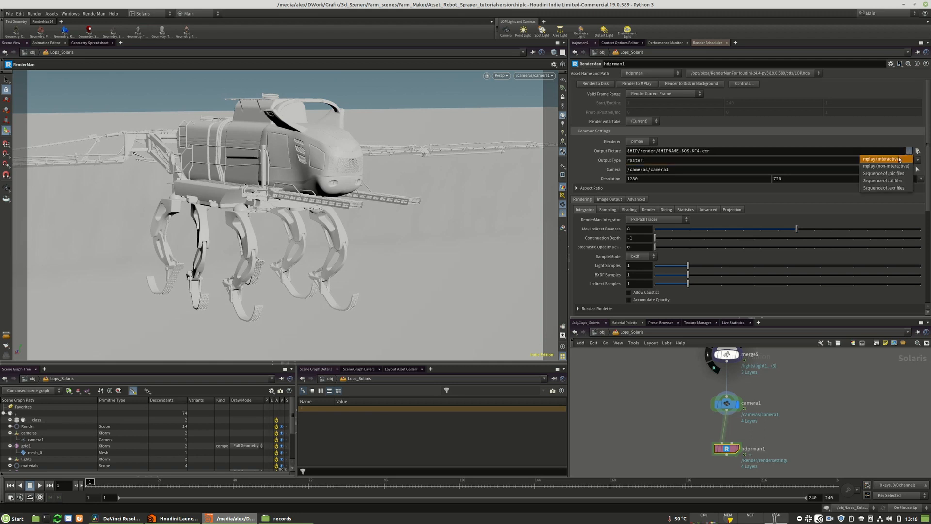
{"action": "left_click", "coordinate": [884, 158]}
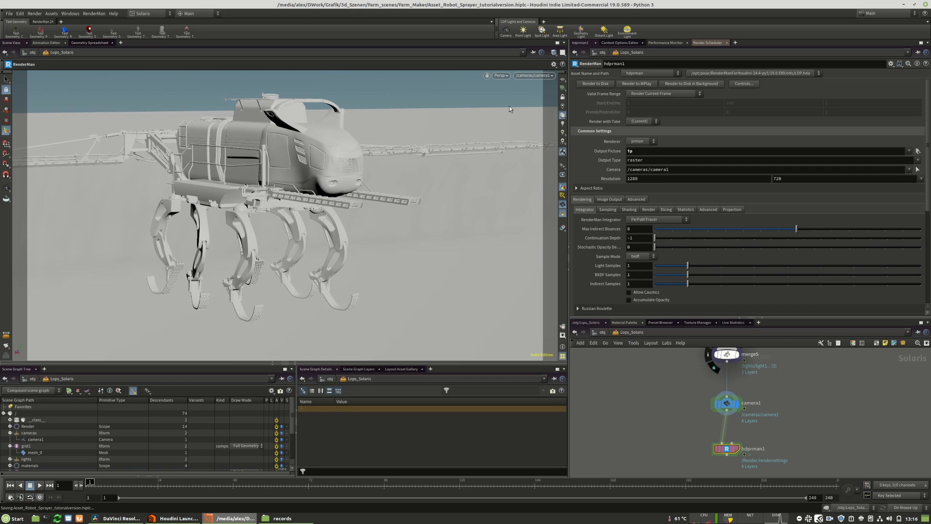
- Set the viewport renderer to RenderMan RIS
{"action": "left_click", "coordinate": [501, 75]}
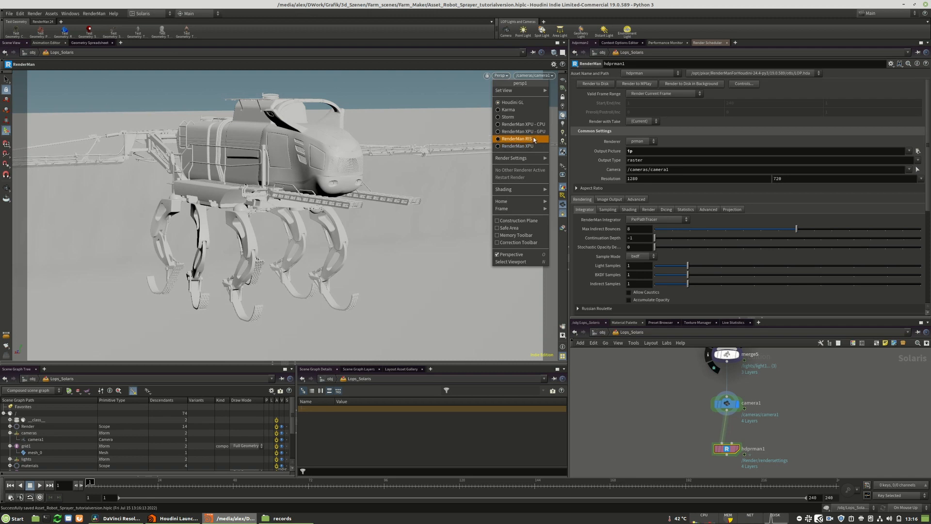
{"action": "left_click", "coordinate": [516, 138]}
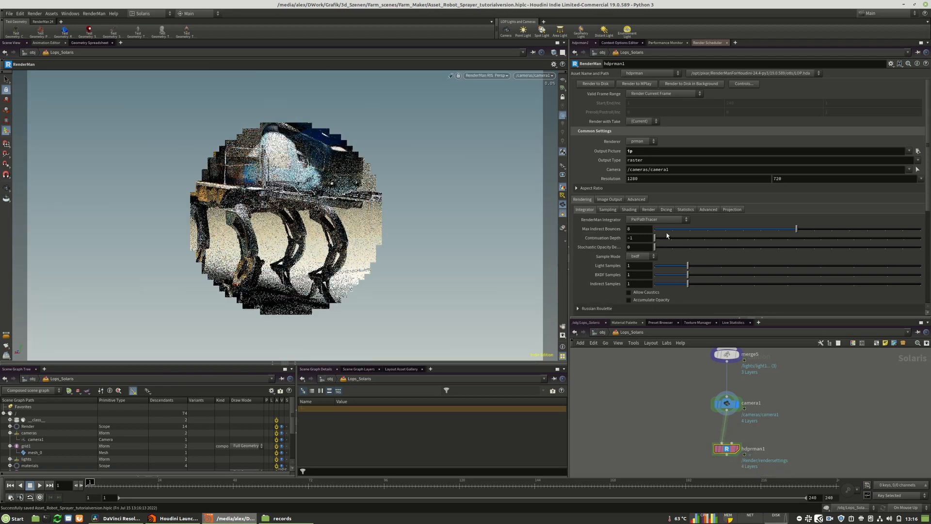
- Enable the P, direct/indirect diffuse and direct/indirect specular AOVs on hdprman1
{"action": "left_click", "coordinate": [609, 142]}
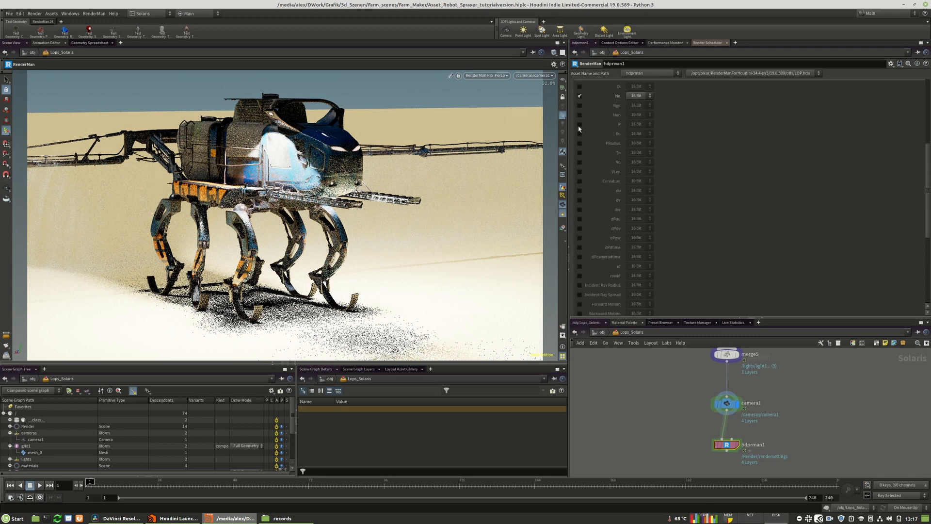
{"action": "left_click", "coordinate": [580, 123]}
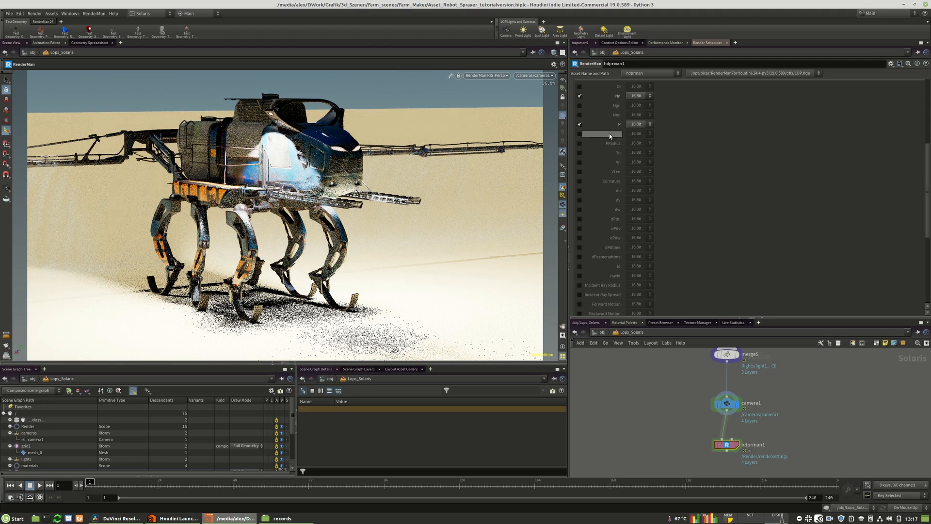
{"action": "scroll", "scroll_direction": "down", "scroll_amount": 3}
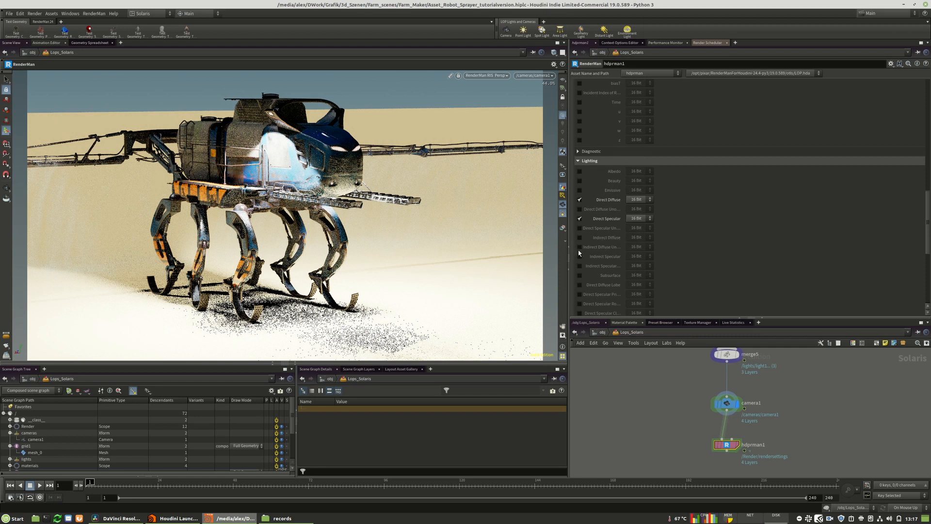
{"action": "left_click", "coordinate": [580, 237]}
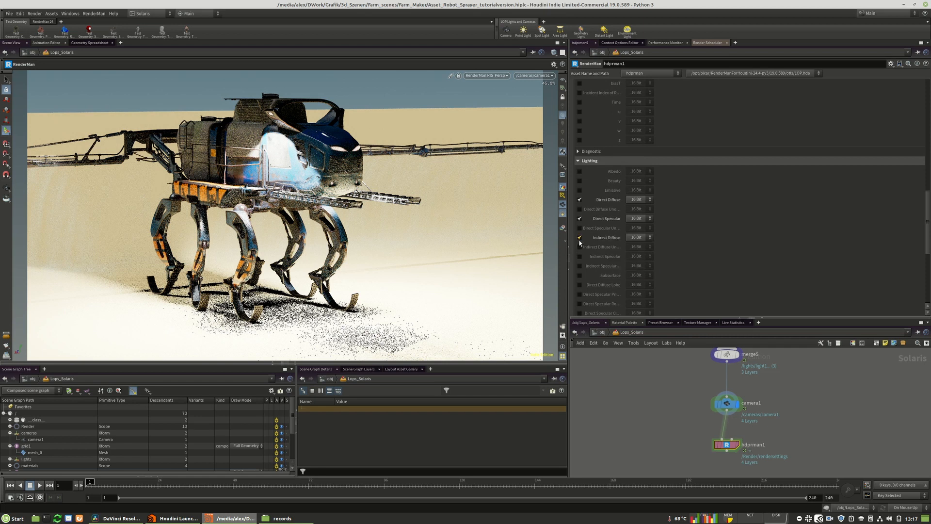
{"action": "left_click", "coordinate": [579, 256]}
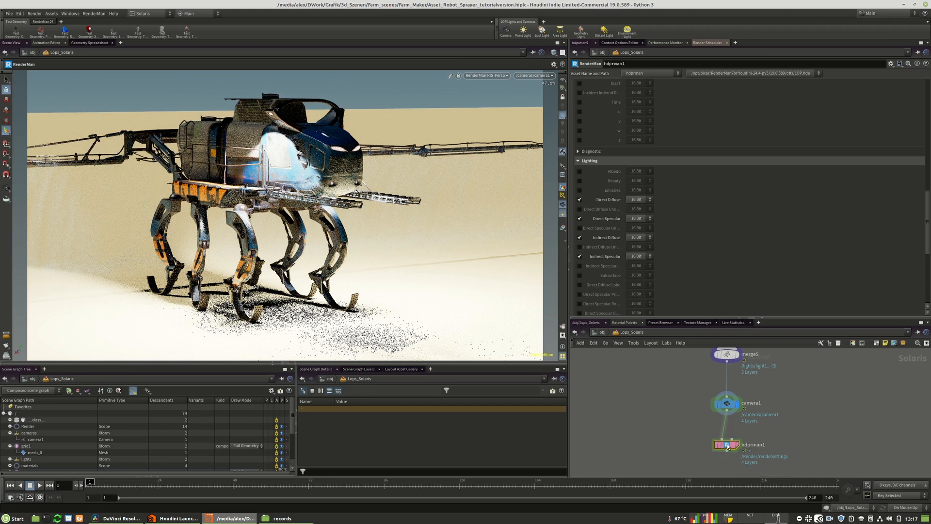
- Preview the indirect diffuse and indirect specular outputs from the viewport's Render Outputs list
{"action": "left_click", "coordinate": [485, 75]}
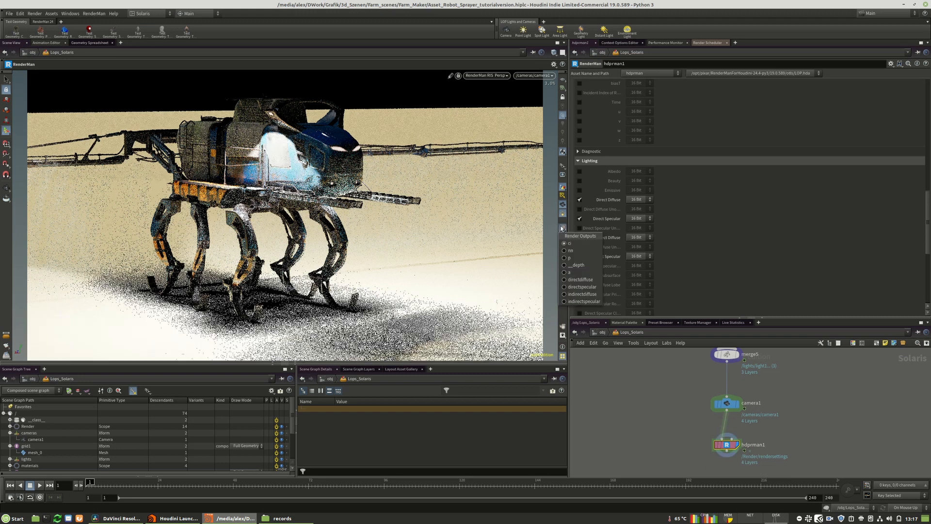
{"action": "left_click", "coordinate": [569, 250]}
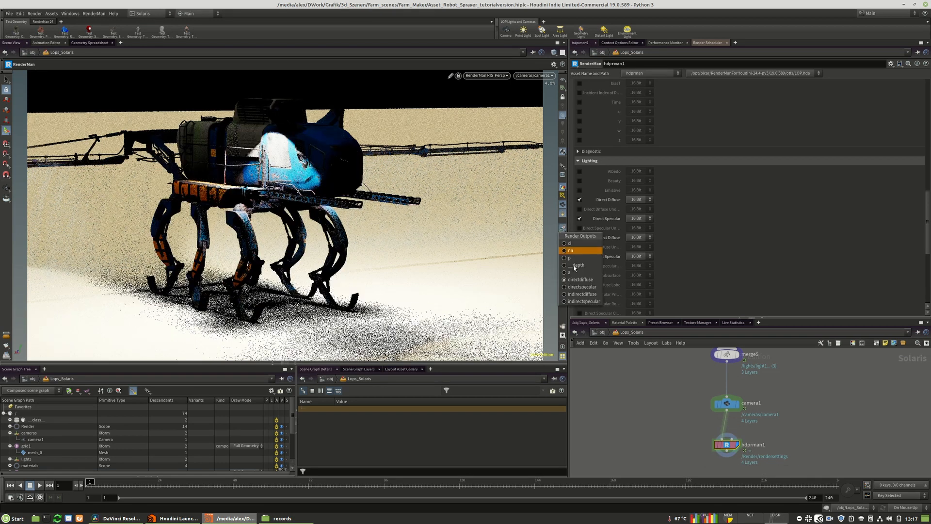
{"action": "left_click", "coordinate": [582, 287]}
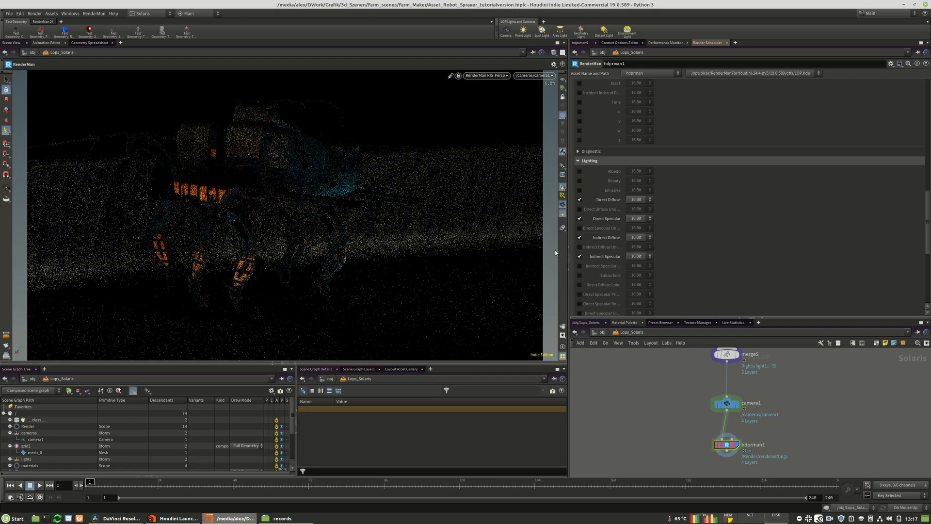
{"action": "left_click", "coordinate": [607, 256]}
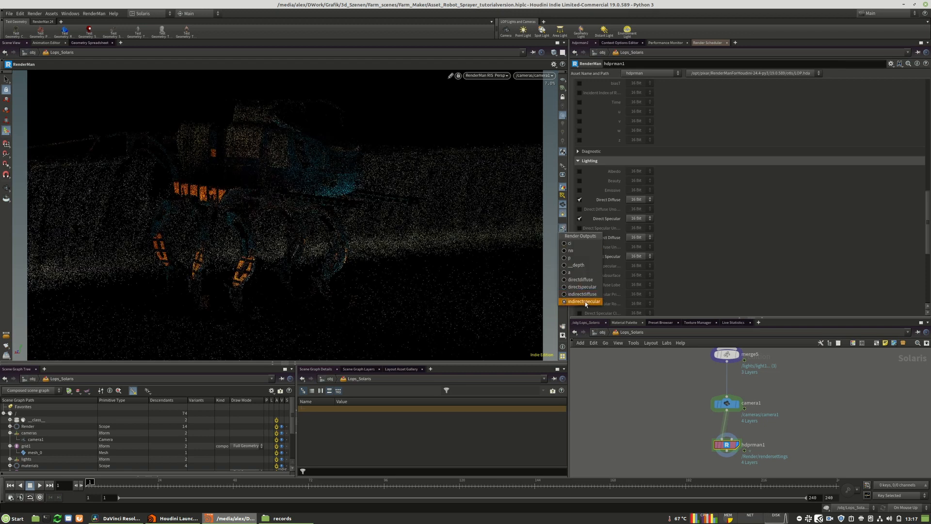
{"action": "left_click", "coordinate": [583, 294]}
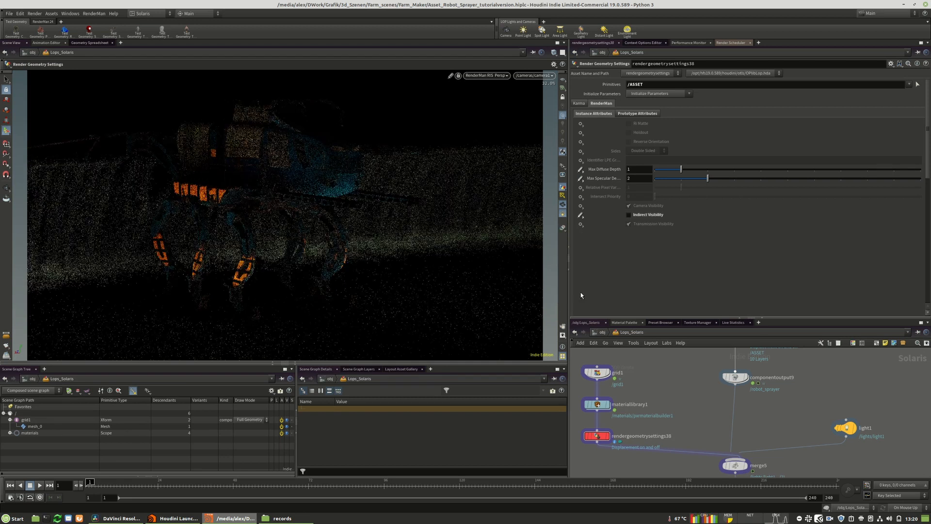
- Restart the RenderMan RIS viewport render
{"action": "left_click", "coordinate": [486, 75]}
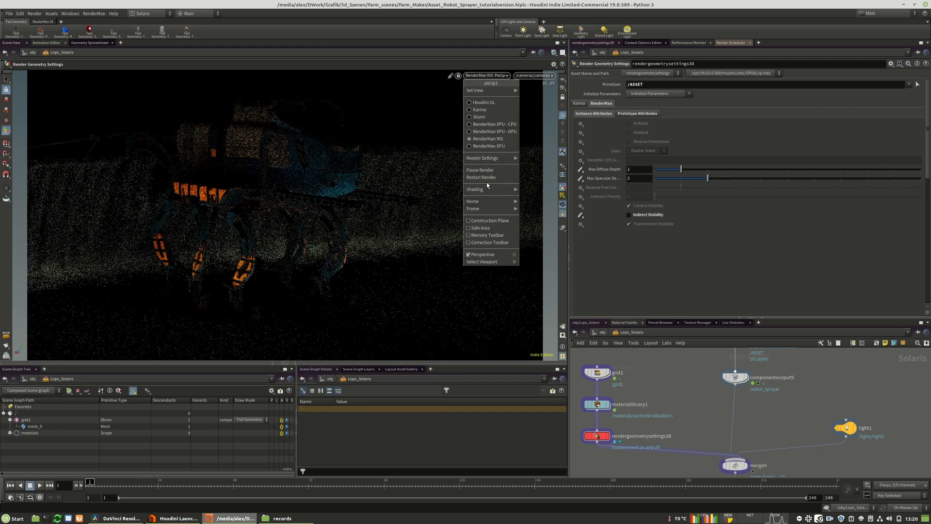
{"action": "left_click", "coordinate": [488, 96]}
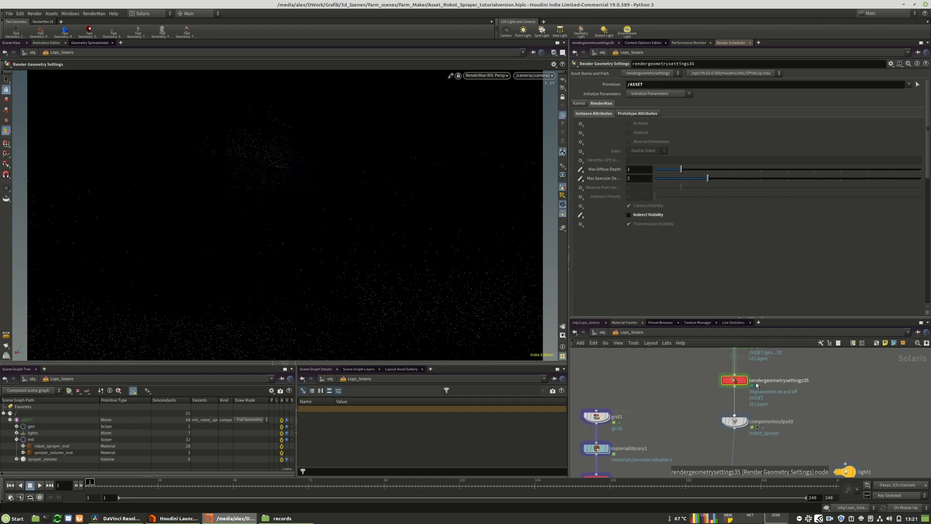
- Target rendergeometrysettings38 at /grid1/mesh_0 with Max Diffuse Depth 1
{"action": "left_click", "coordinate": [561, 230]}
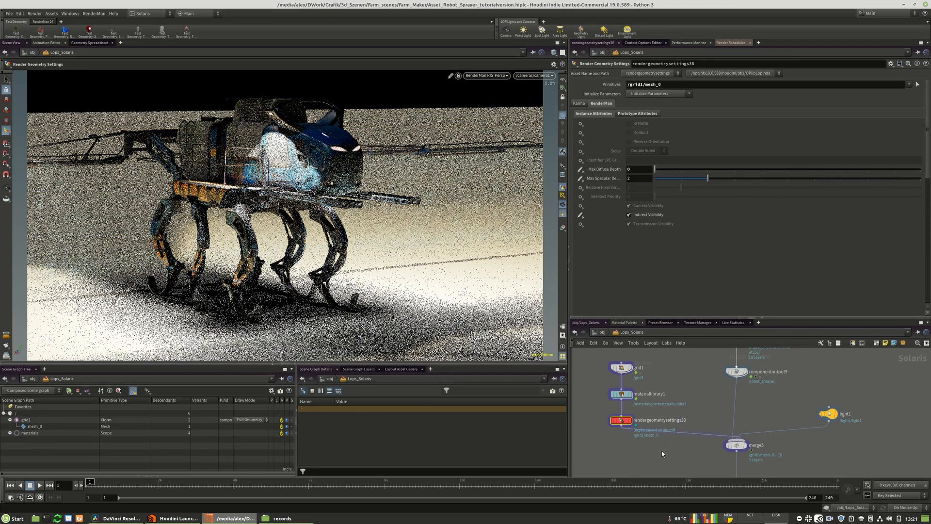
{"action": "left_click_drag", "start_coordinate": [653, 169], "coordinate": [679, 169]}
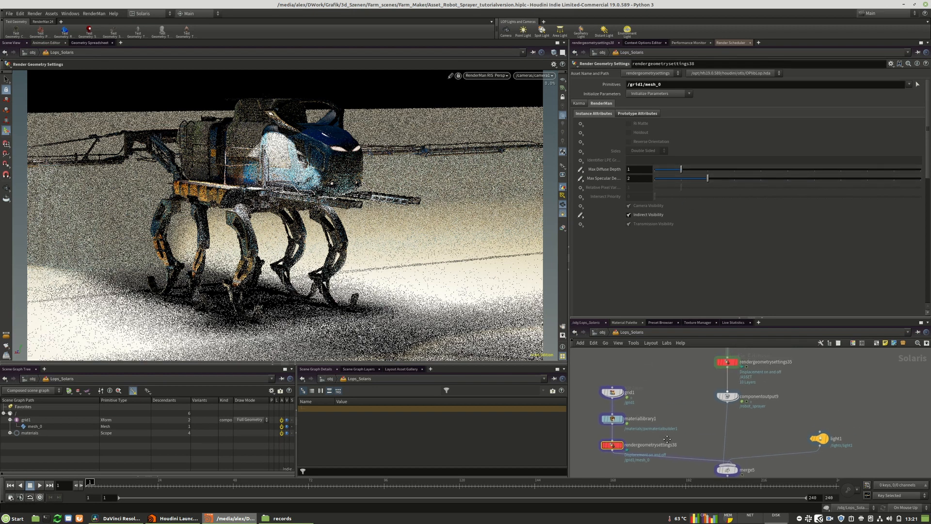
{"action": "left_click_drag", "start_coordinate": [680, 170], "coordinate": [760, 169]}
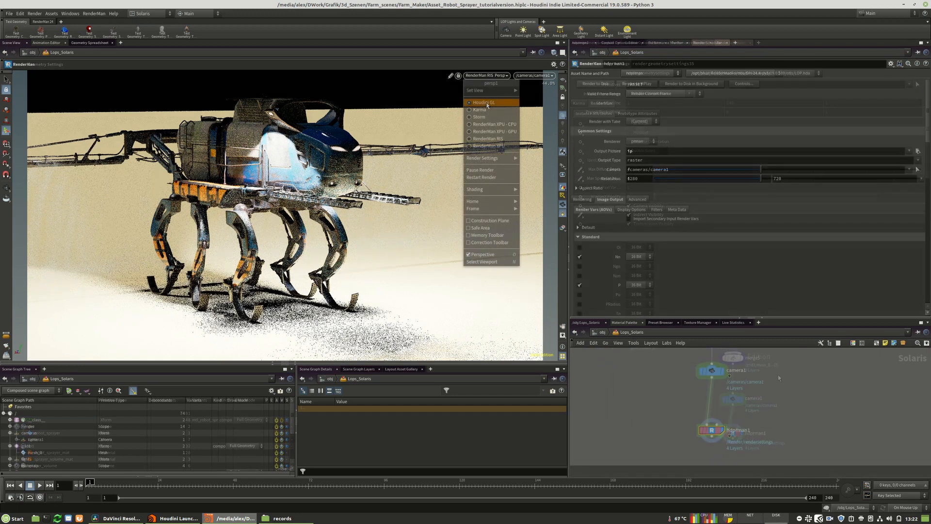
- Change the viewport renderer from RenderMan RIS to Houdini GL
{"action": "left_click", "coordinate": [483, 103]}
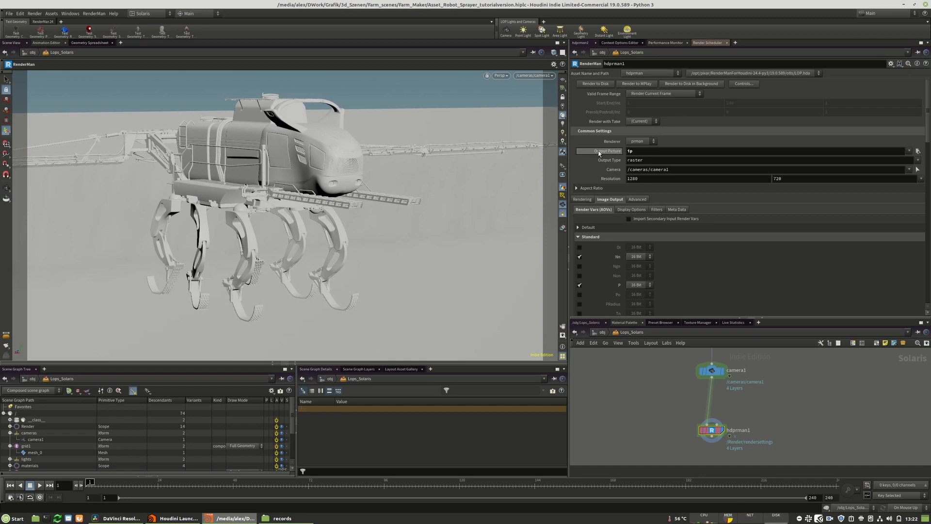
- Set hdprman1 Output Picture to a sequence of .exr files with OpenEXR output type
{"action": "left_click", "coordinate": [917, 151]}
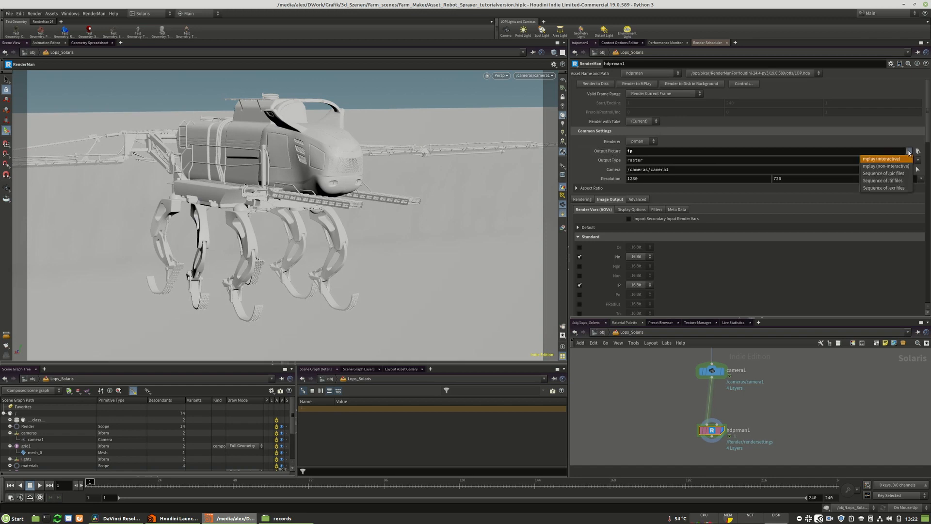
{"action": "mouse_move", "coordinate": [883, 188]}
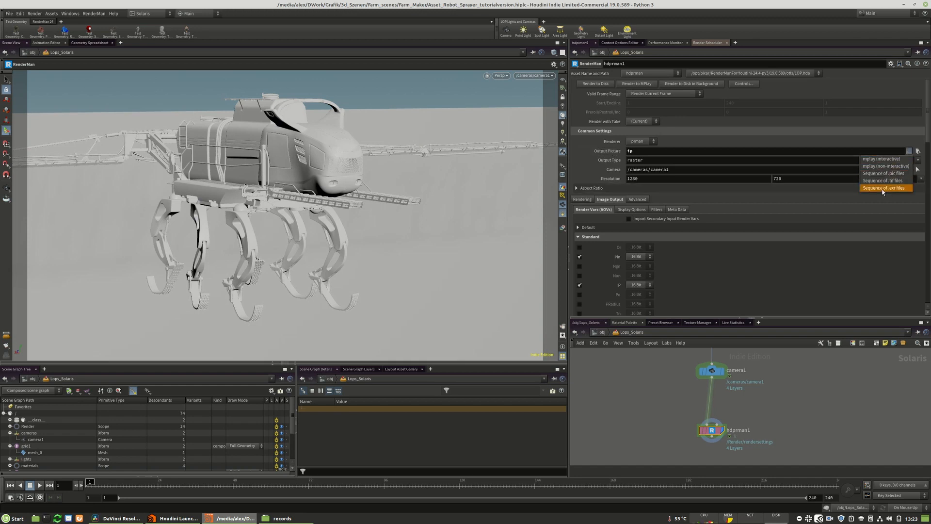
{"action": "left_click", "coordinate": [883, 188]}
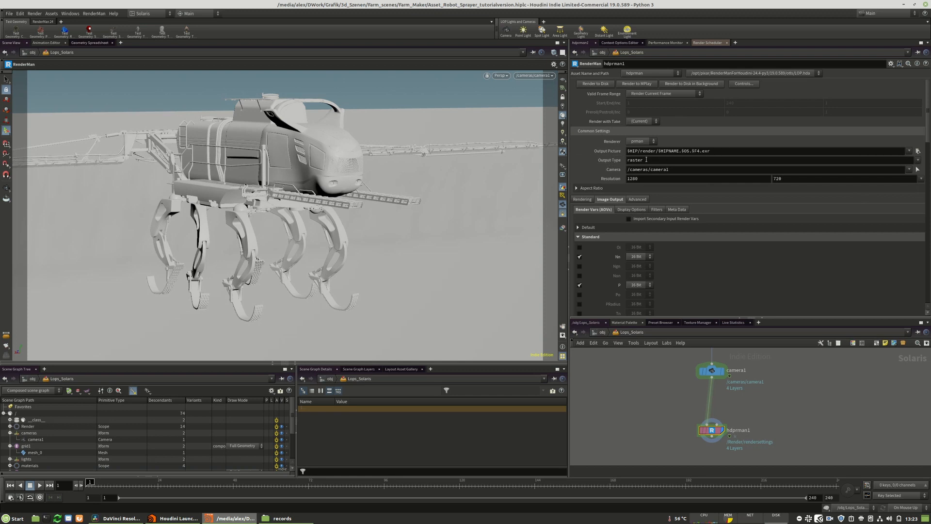
{"action": "left_click", "coordinate": [916, 160]}
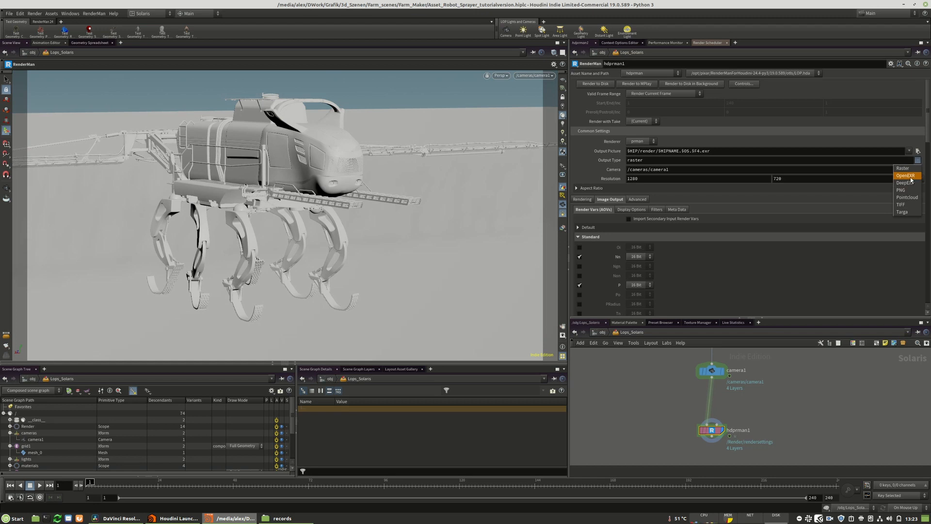
{"action": "left_click", "coordinate": [904, 175]}
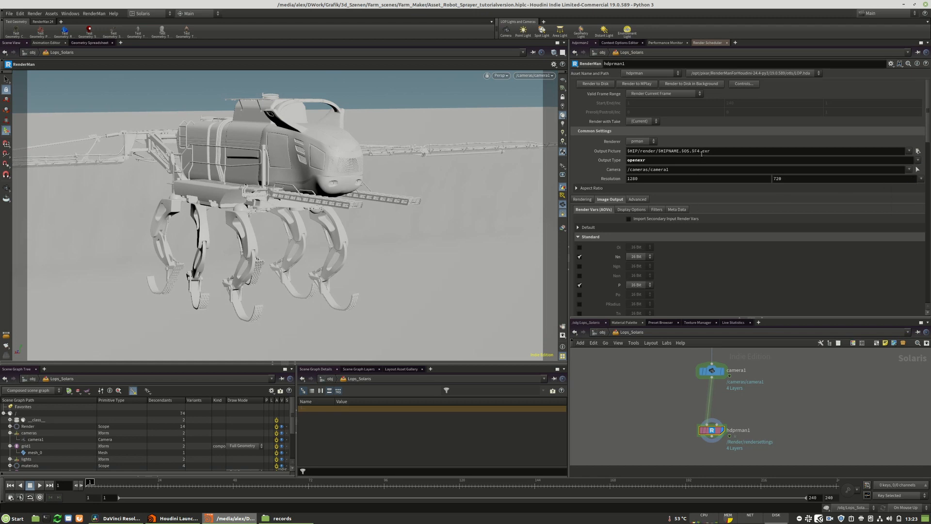
- Reset RenderMan RIS from the viewport menu and confirm 'No Other Renderer Active'
{"action": "left_click", "coordinate": [534, 76]}
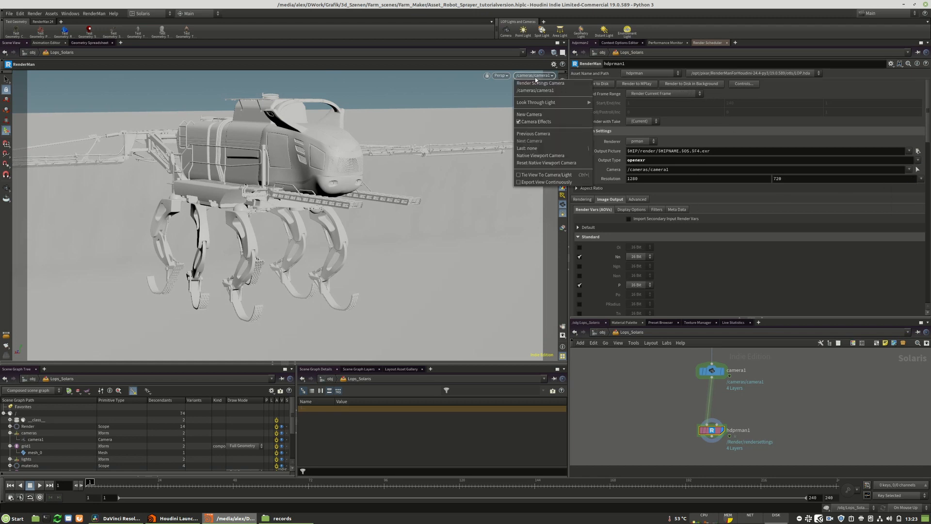
{"action": "left_click", "coordinate": [501, 74]}
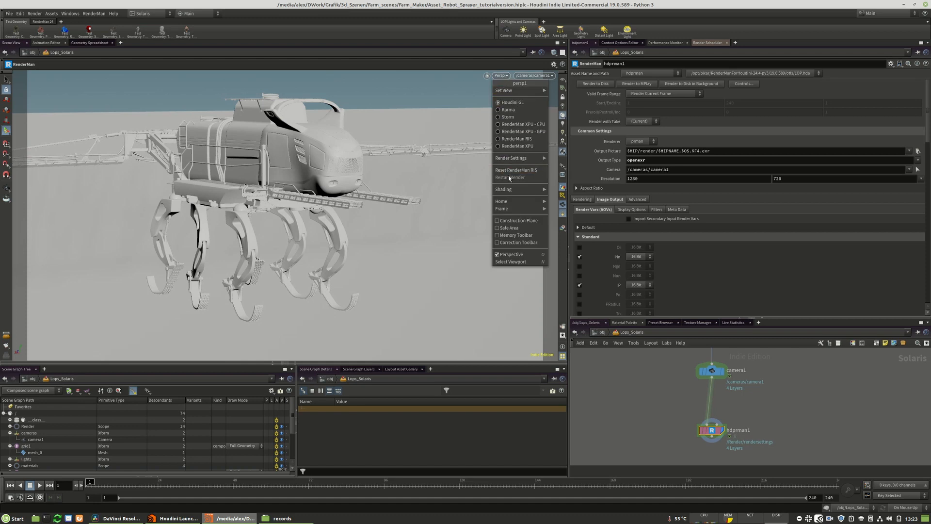
{"action": "mouse_move", "coordinate": [520, 170]}
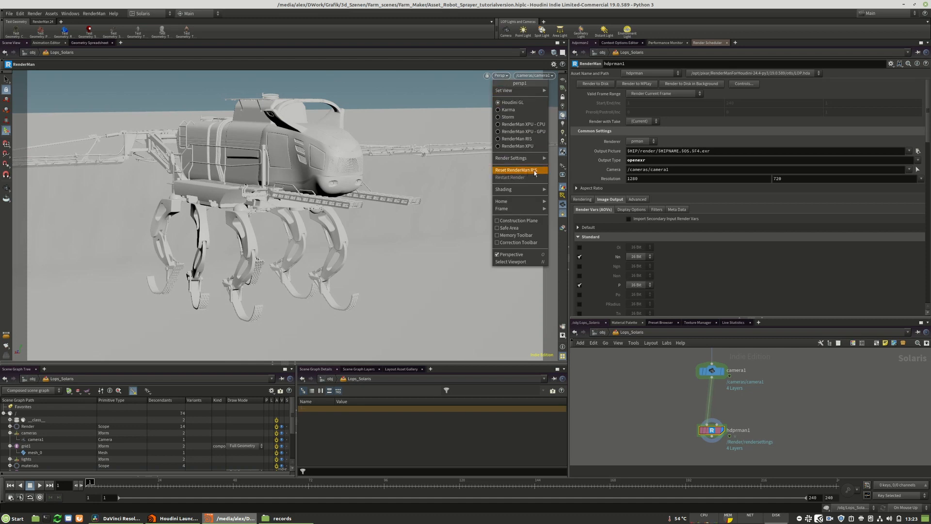
{"action": "left_click", "coordinate": [515, 170]}
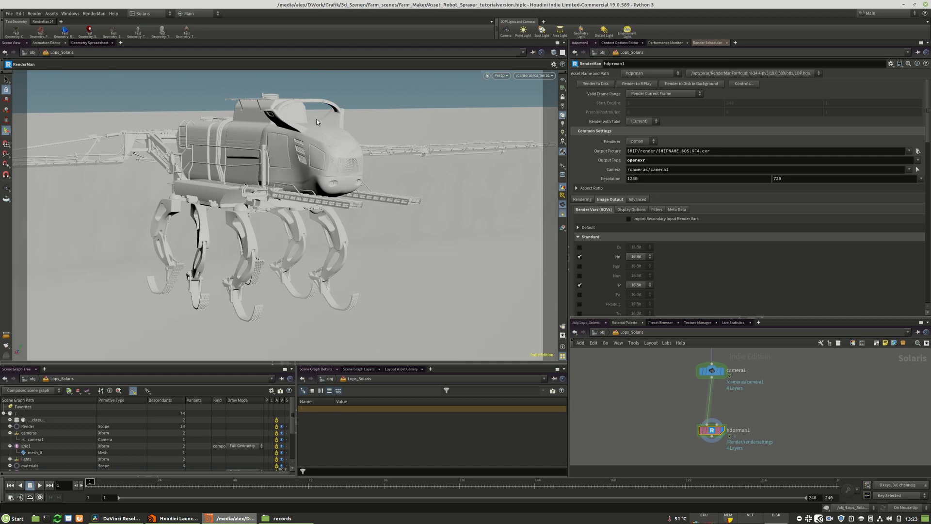
{"action": "mouse_move", "coordinate": [425, 119]}
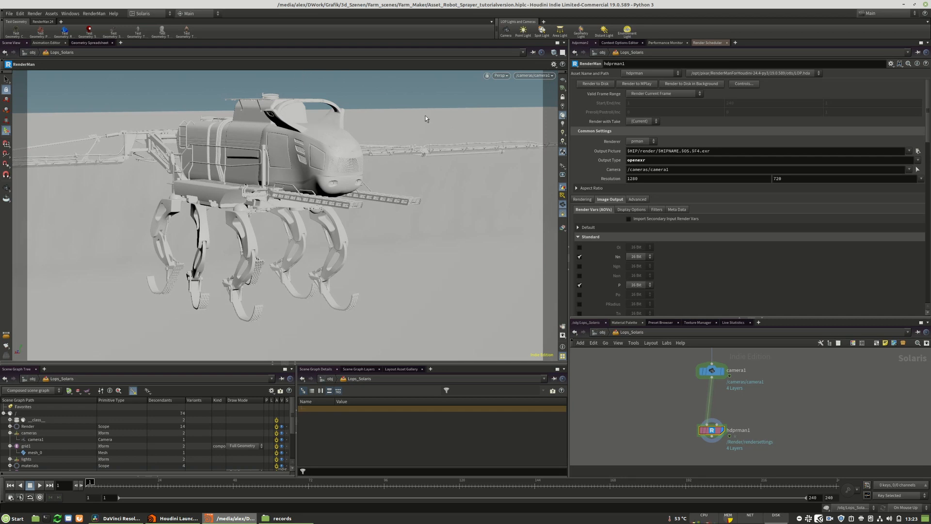
{"action": "mouse_move", "coordinate": [445, 301]}
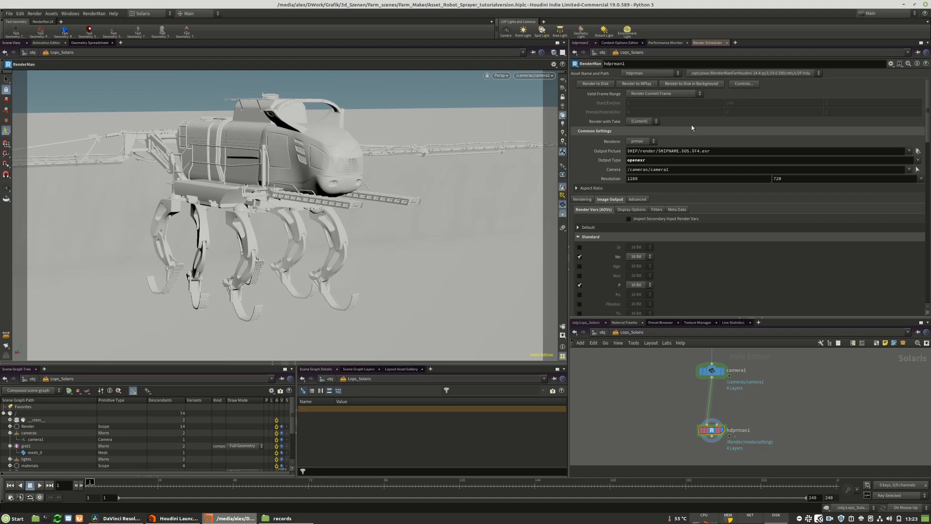
{"action": "mouse_move", "coordinate": [445, 189]}
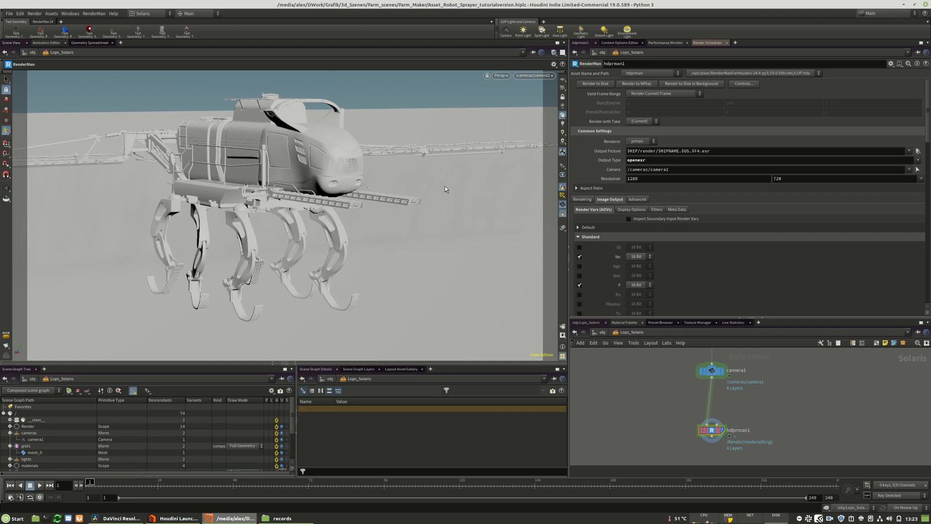
{"action": "mouse_move", "coordinate": [108, 127]}
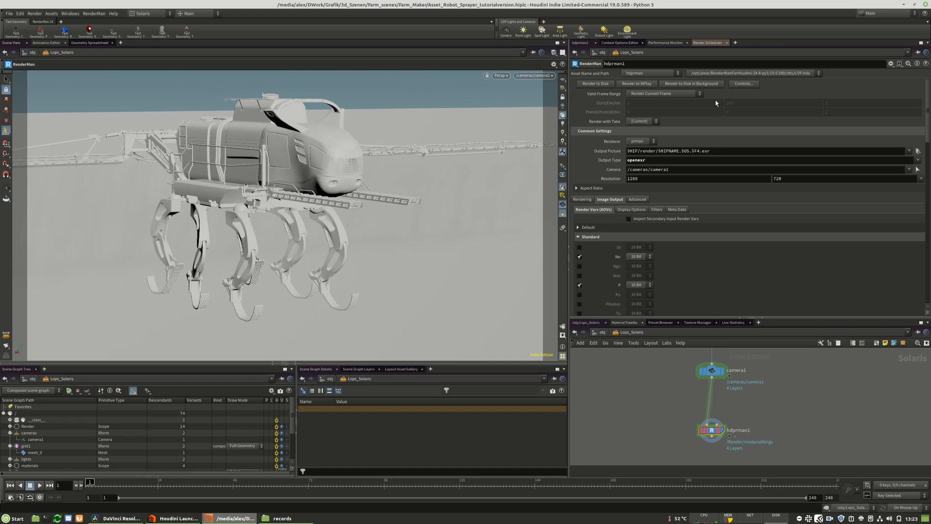
{"action": "left_click", "coordinate": [501, 76]}
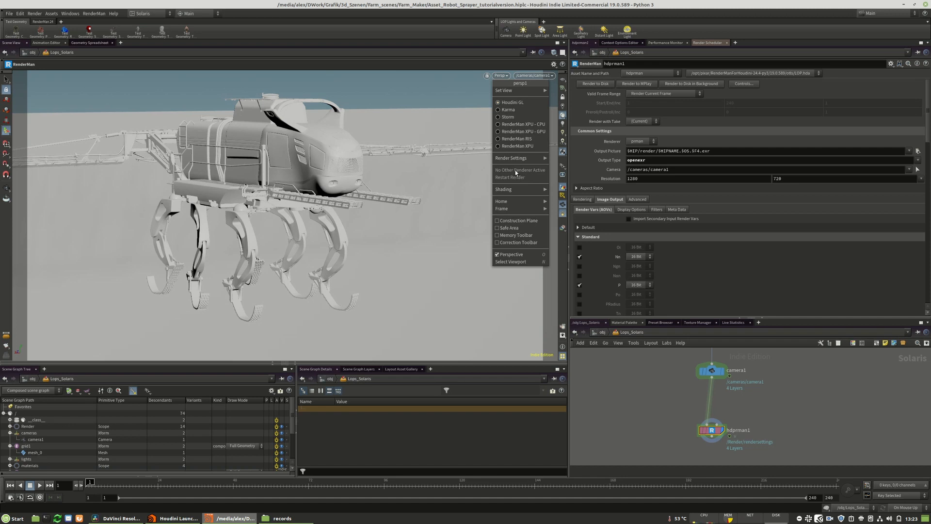
{"action": "mouse_move", "coordinate": [515, 173]}
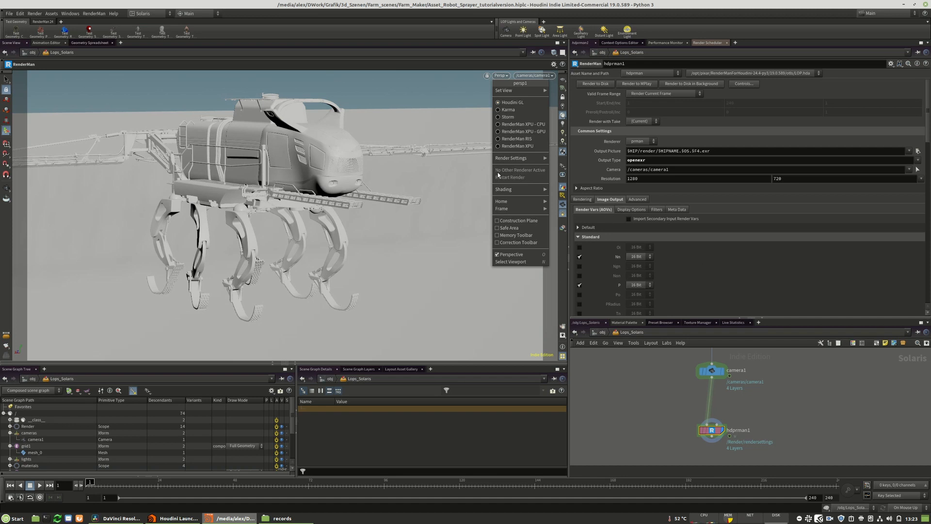
{"action": "left_click", "coordinate": [686, 97]}
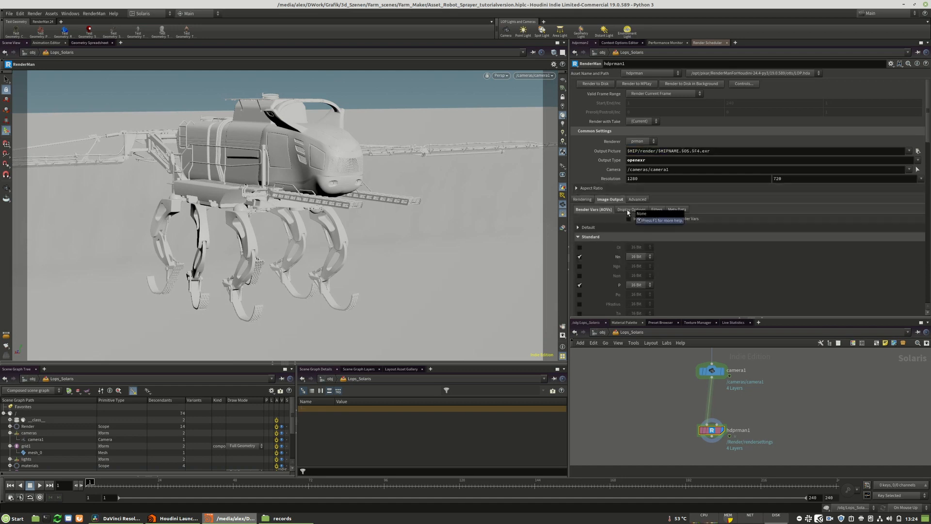
- Store the hdprman output as RGBA, keeping 16-bit float EXR with ZIP compression
{"action": "left_click", "coordinate": [630, 209]}
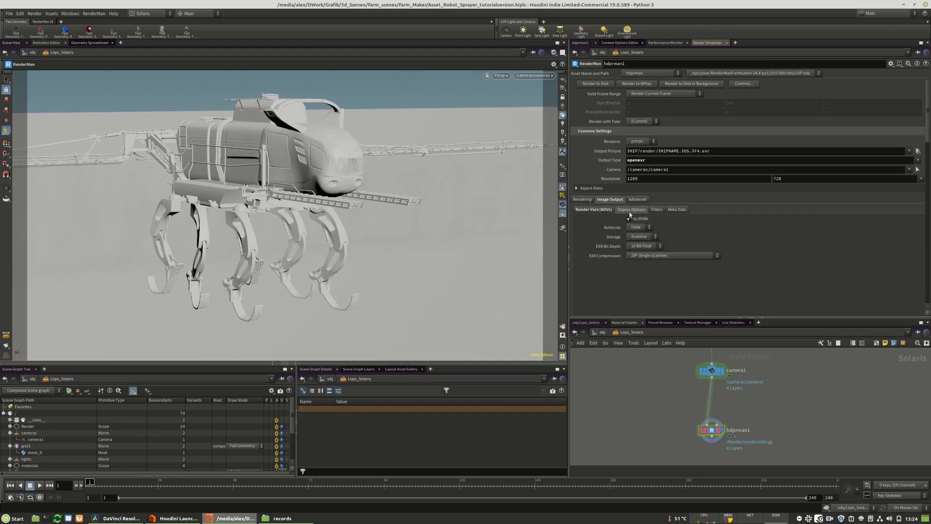
{"action": "left_click", "coordinate": [629, 219]}
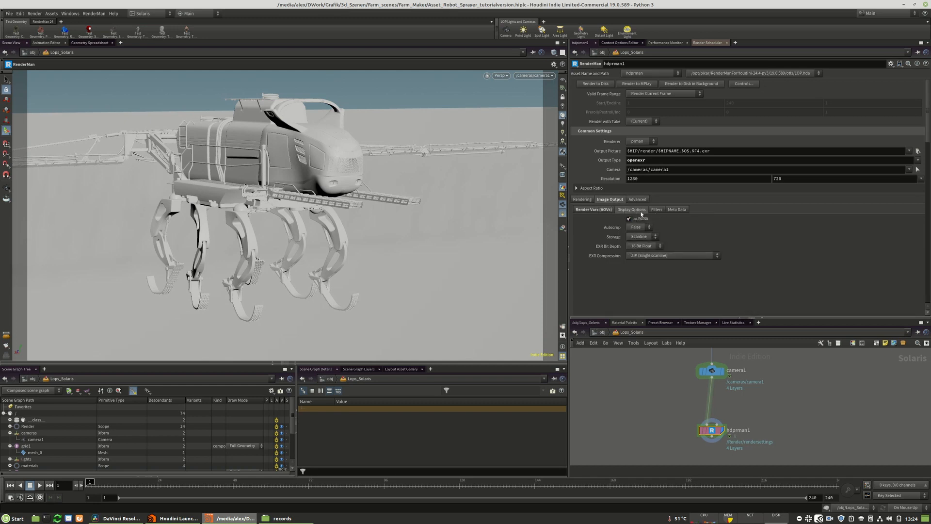
{"action": "left_click", "coordinate": [656, 209]}
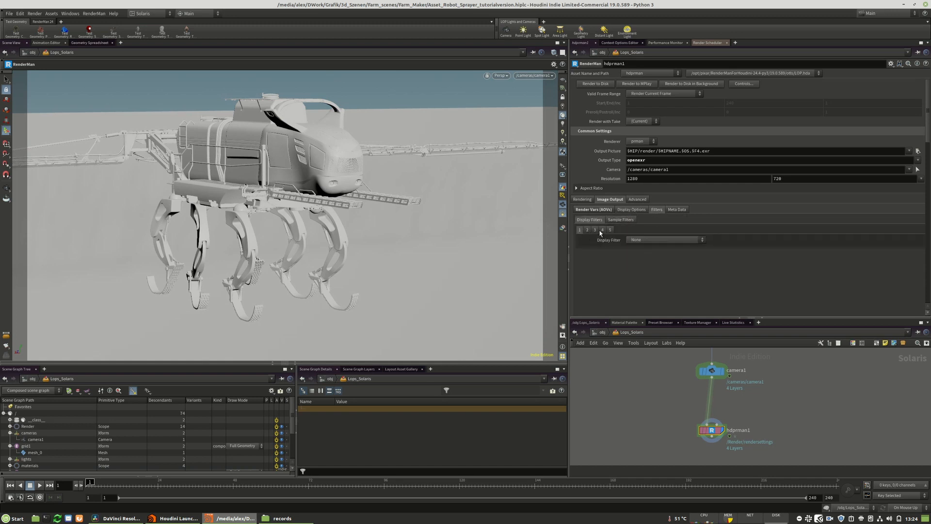
- Browse the display filter list and inspect the PxrCryptomatte filter's cryptomatte.exr file name
{"action": "left_click", "coordinate": [665, 240]}
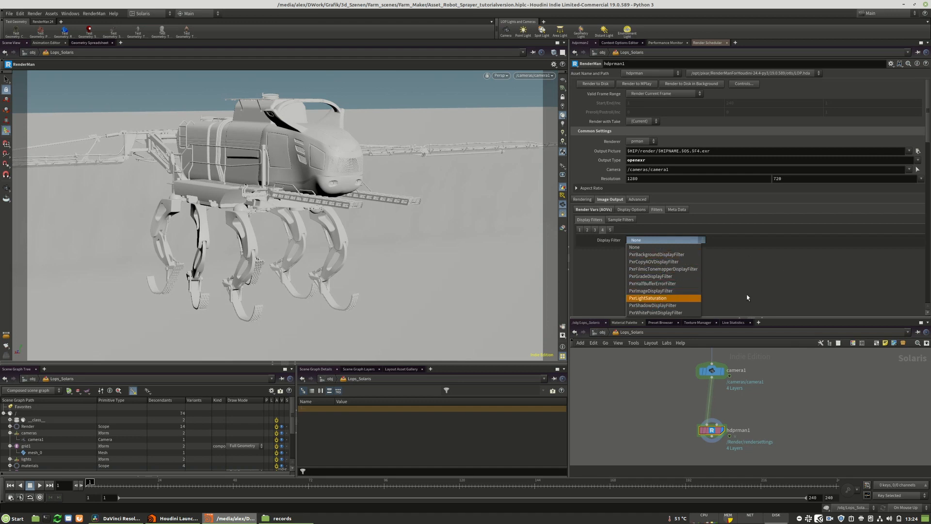
{"action": "mouse_move", "coordinate": [663, 247]}
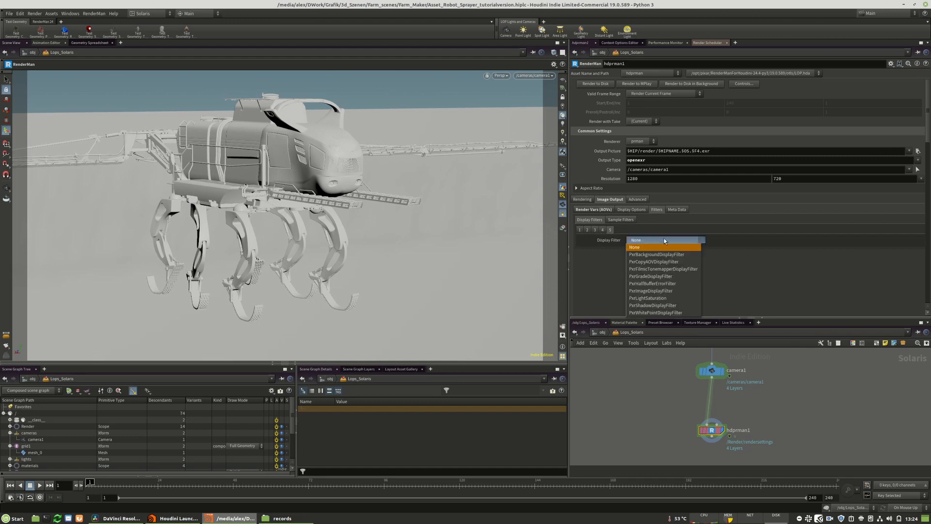
{"action": "mouse_move", "coordinate": [653, 262]}
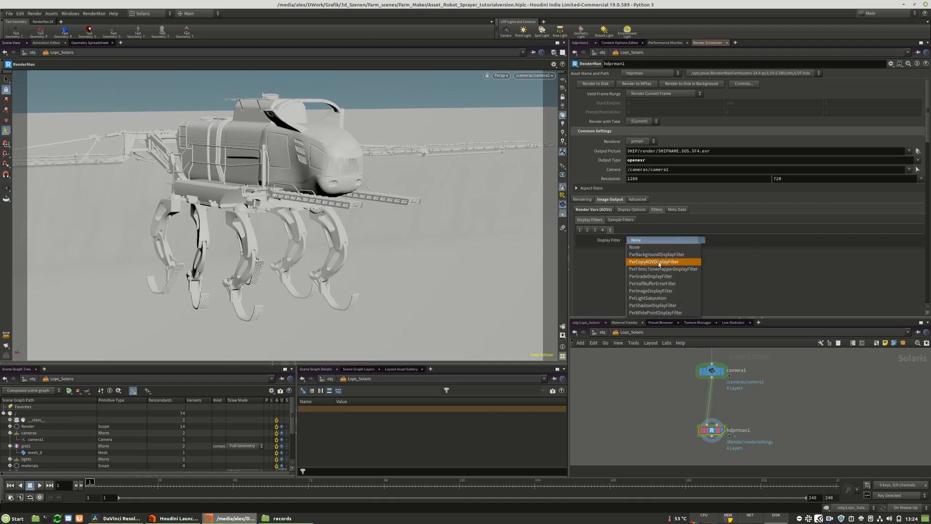
{"action": "left_click", "coordinate": [634, 247]}
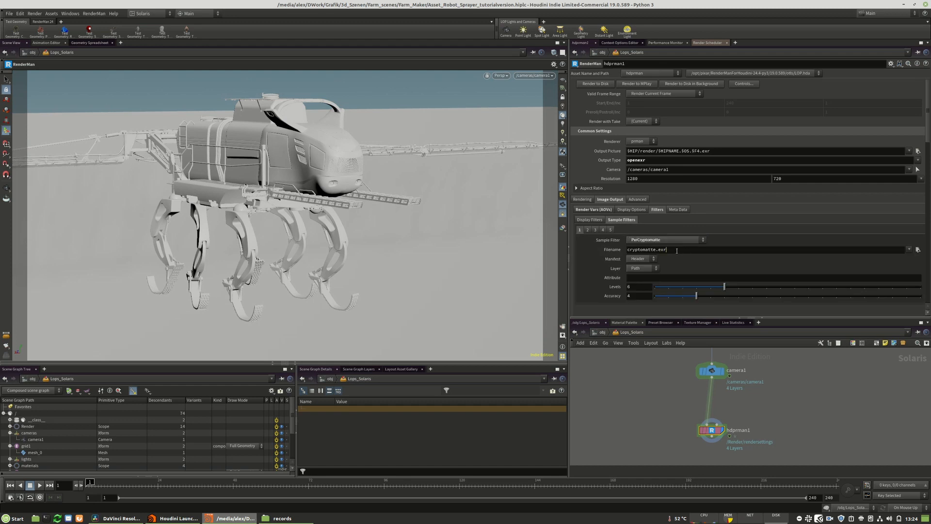
{"action": "triple_click", "coordinate": [653, 249]}
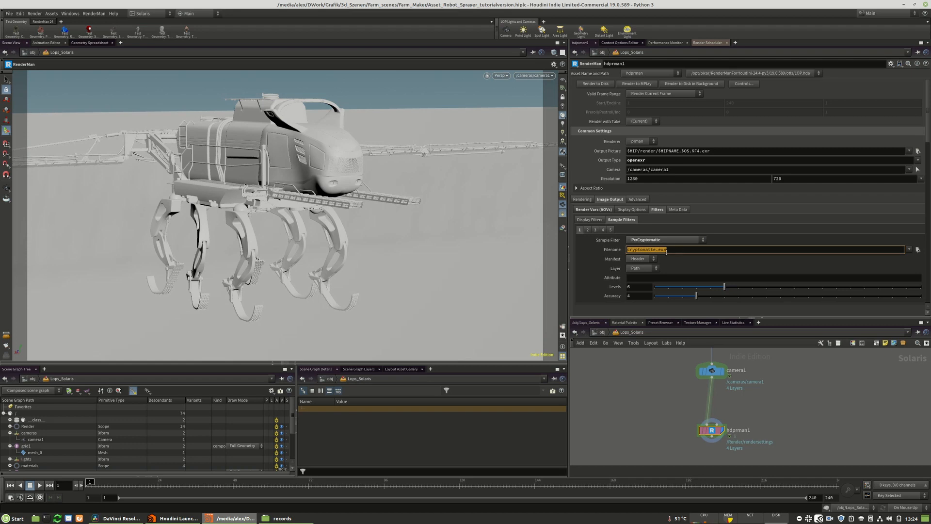
{"action": "mouse_move", "coordinate": [616, 254]}
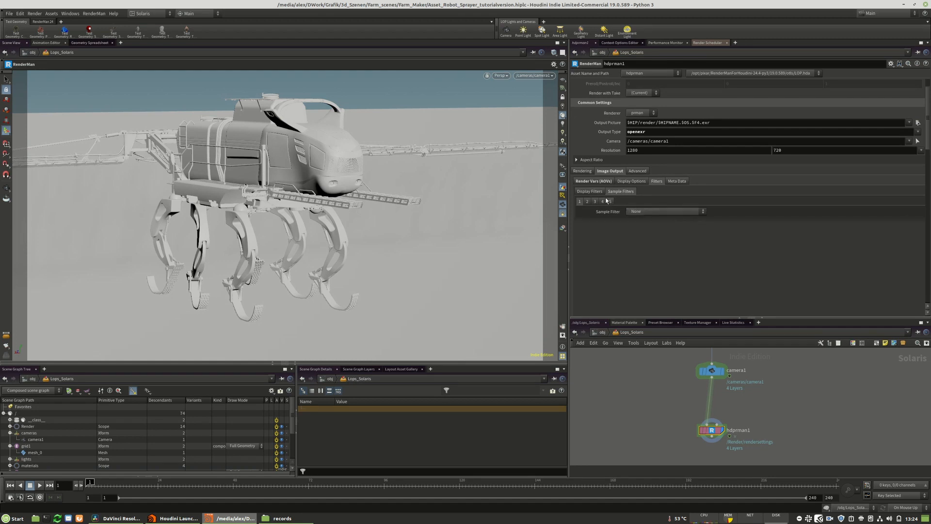
- Return the hdprman output picture to ip with raster output type
{"action": "left_click", "coordinate": [640, 159]}
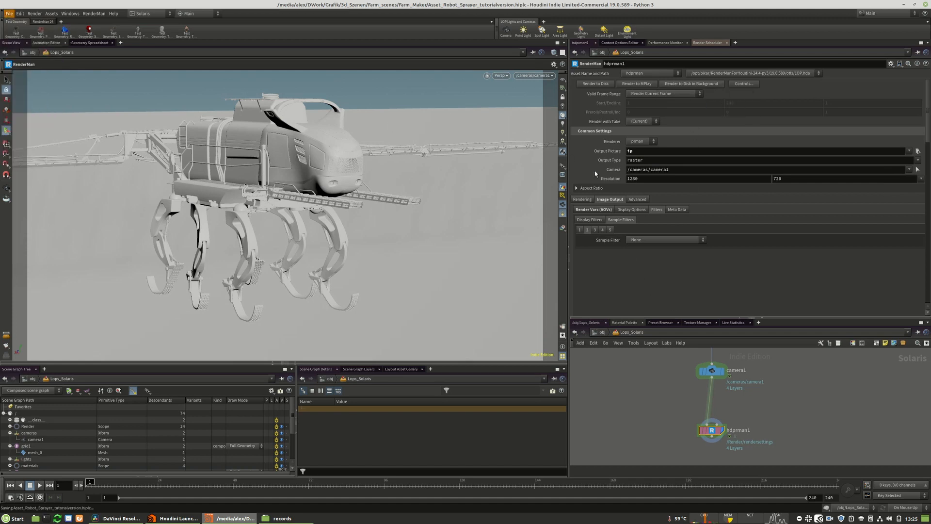
{"action": "mouse_move", "coordinate": [735, 100]}
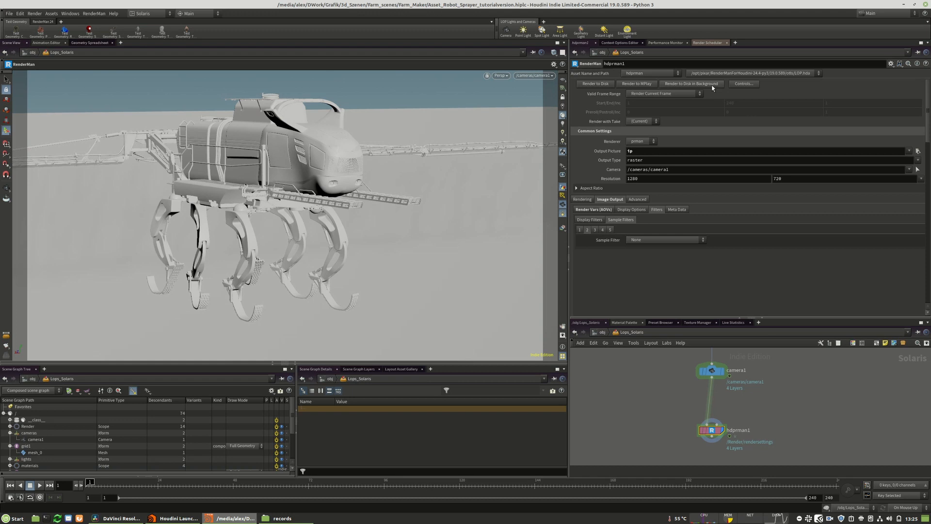
{"action": "mouse_move", "coordinate": [553, 330]}
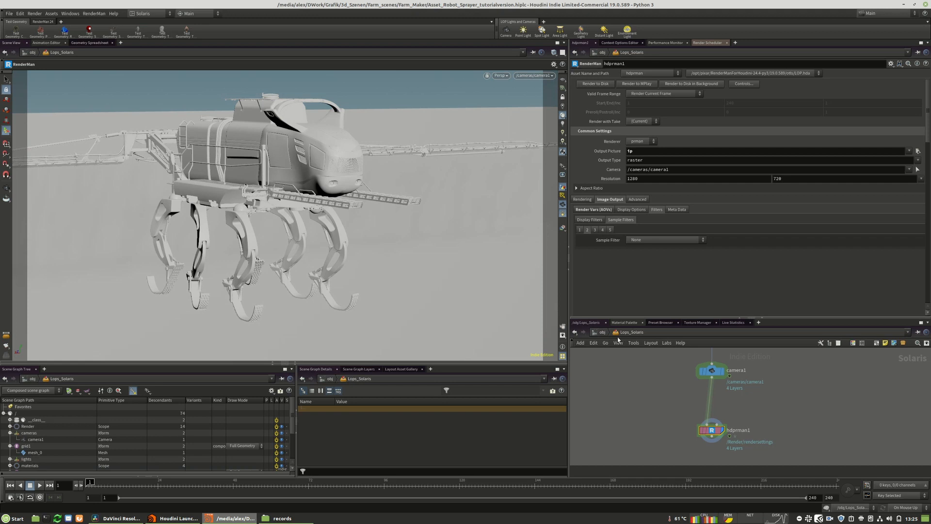
- Render the robot sprayer from hdprman1 to MPlay and move the MPlay window over the viewport
{"action": "left_click", "coordinate": [636, 83]}
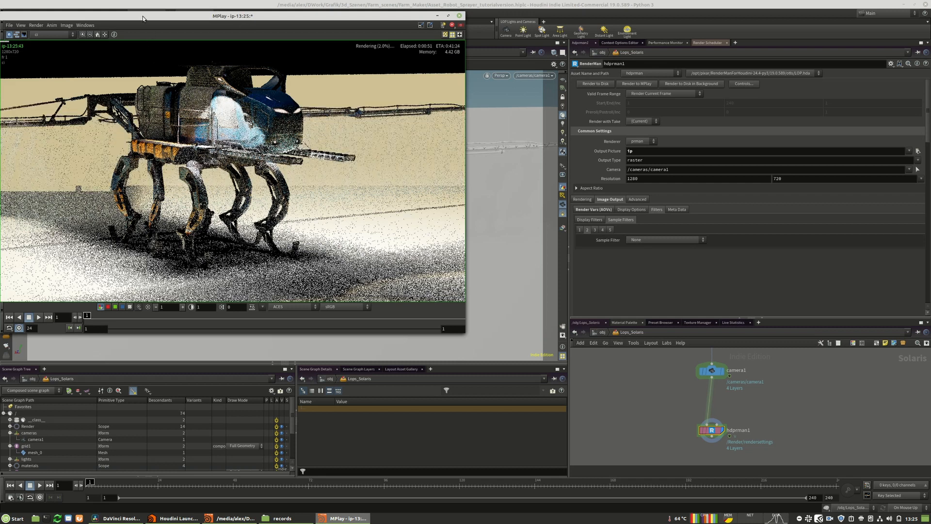
{"action": "left_click_drag", "start_coordinate": [231, 16], "coordinate": [358, 87]}
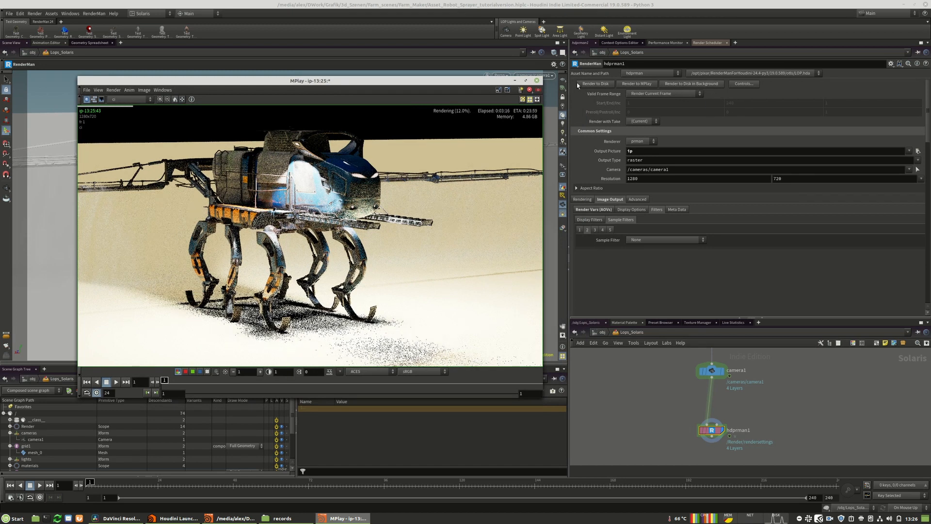
{"action": "mouse_move", "coordinate": [636, 83]}
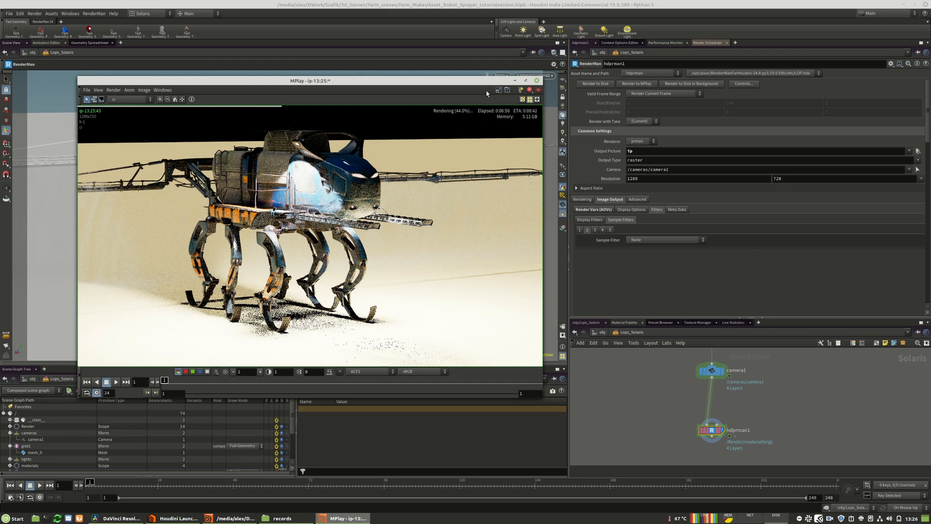
{"action": "mouse_move", "coordinate": [140, 124]}
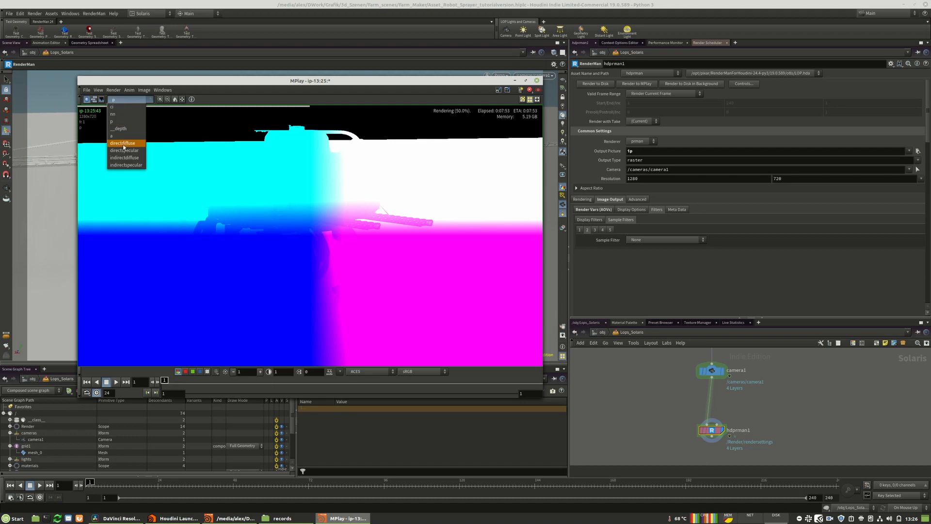
- Preview the direct diffuse and direct specular passes in MPlay
{"action": "left_click", "coordinate": [117, 136]}
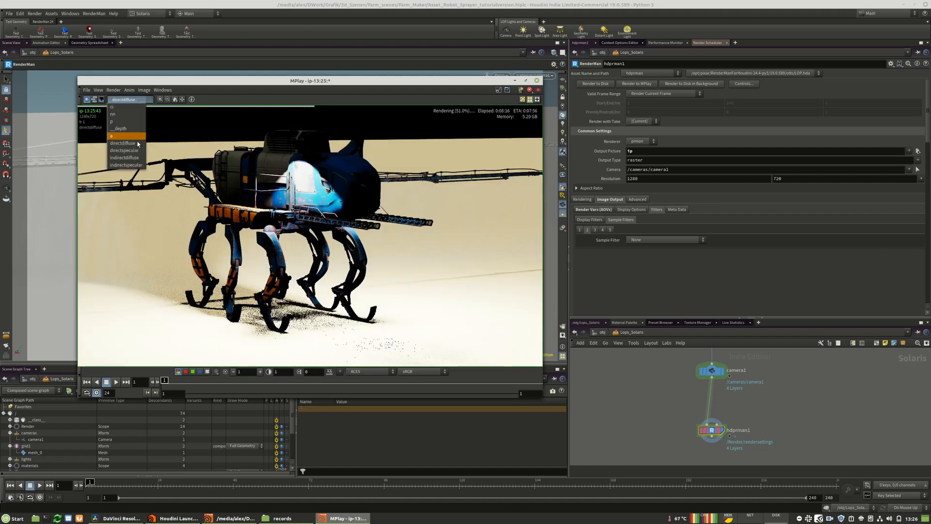
{"action": "left_click", "coordinate": [124, 150]}
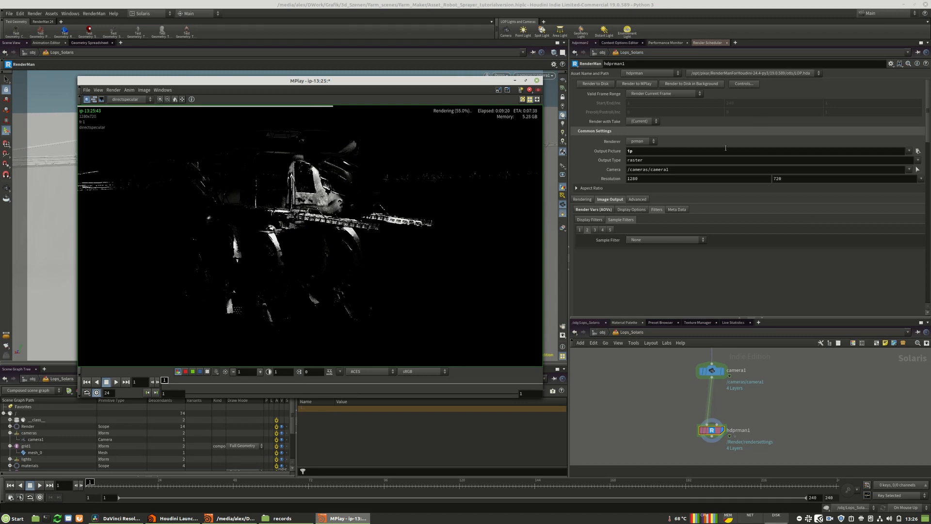
{"action": "left_click", "coordinate": [124, 99]}
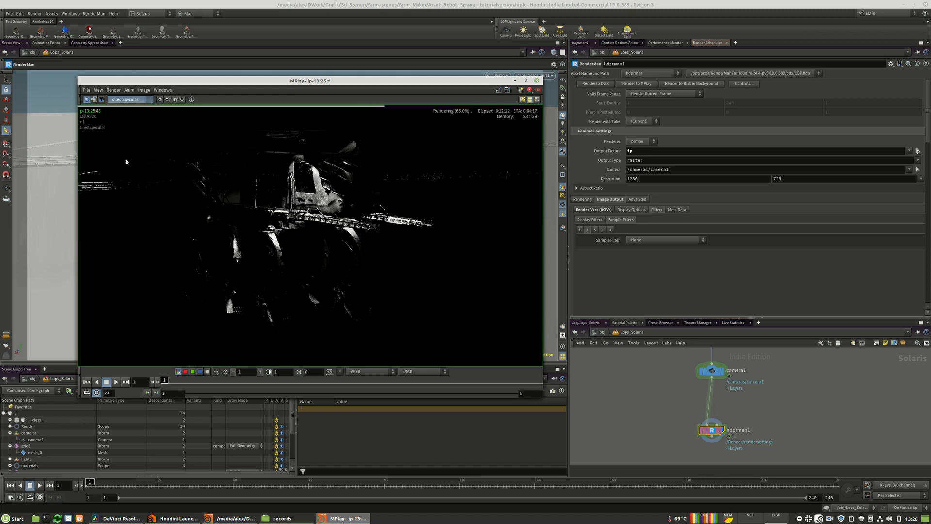
{"action": "left_click", "coordinate": [124, 99]}
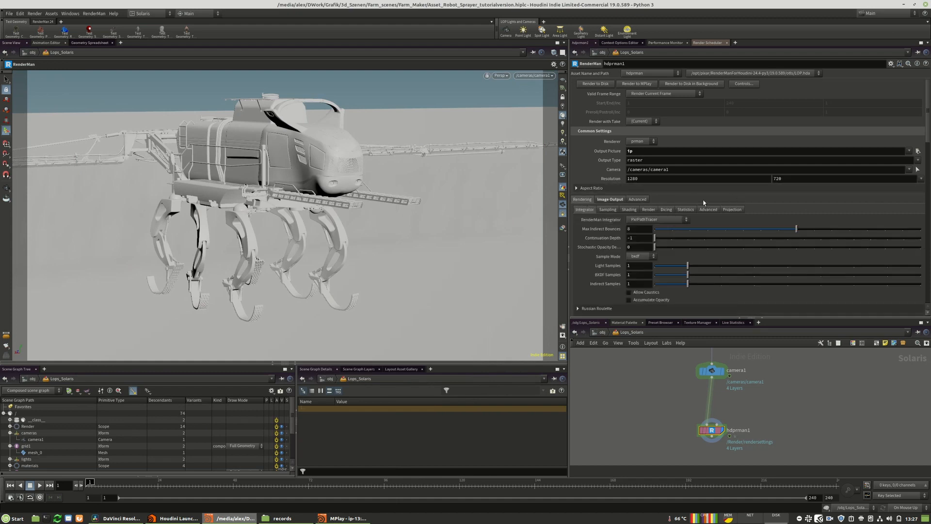
- Review hdprman1's Shading and Sampling render options
{"action": "left_click", "coordinate": [629, 209]}
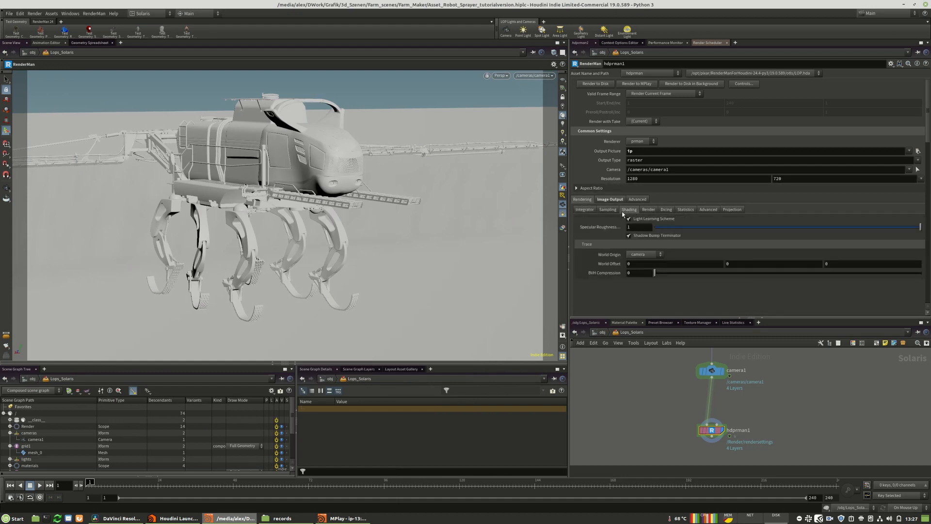
{"action": "left_click", "coordinate": [648, 209]}
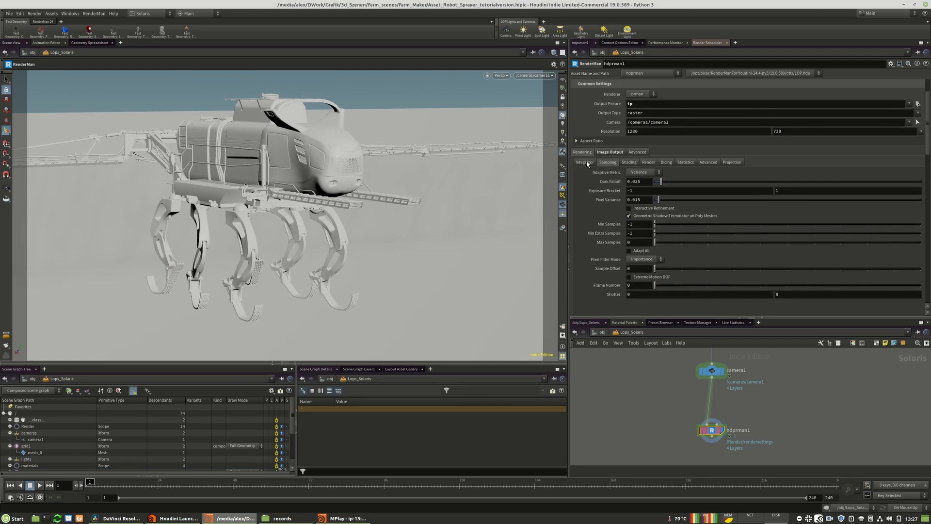
{"action": "left_click", "coordinate": [585, 161]}
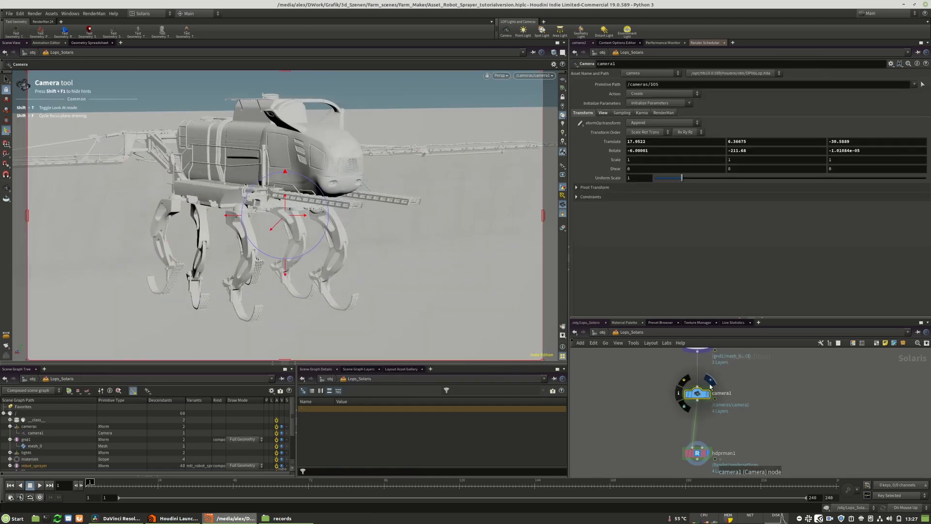
- Open camera1's focus and shutter settings and set its focus distance on the robot from the viewport
{"action": "left_click", "coordinate": [603, 113]}
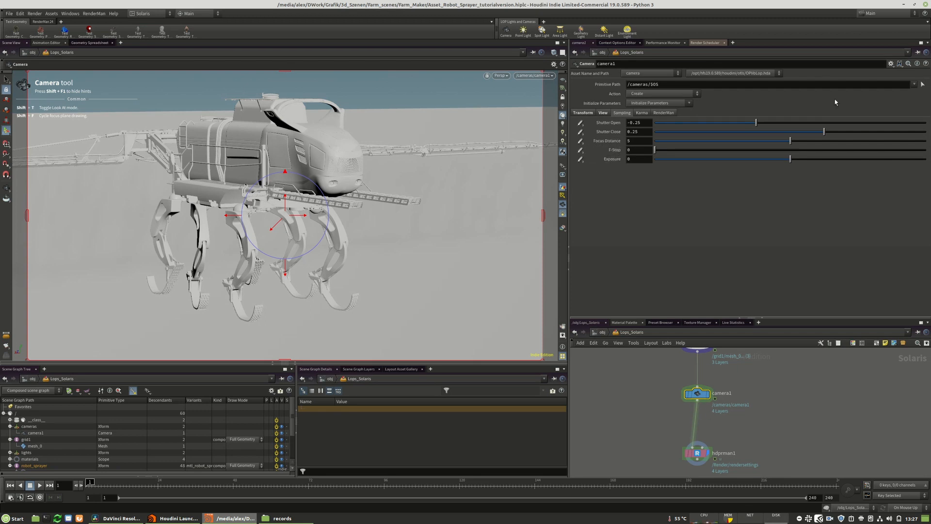
{"action": "left_click", "coordinate": [582, 149]}
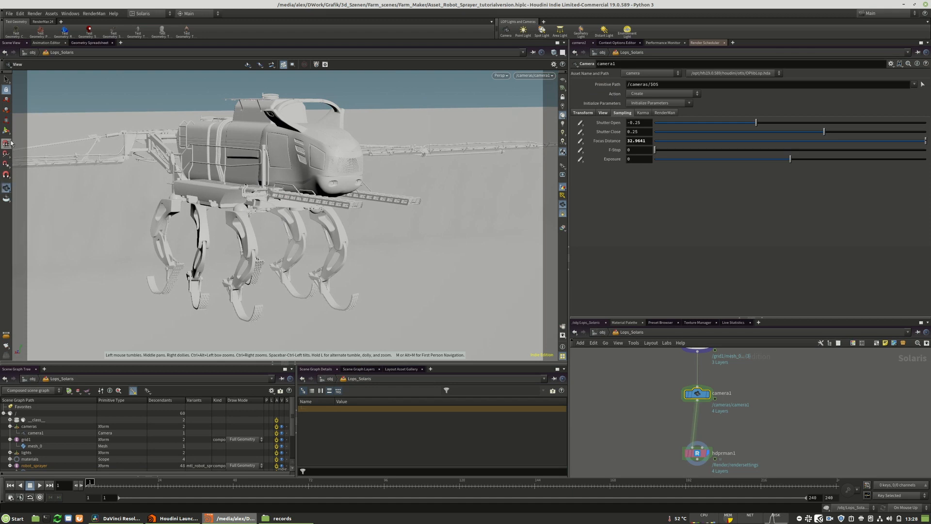
{"action": "left_click", "coordinate": [6, 143]}
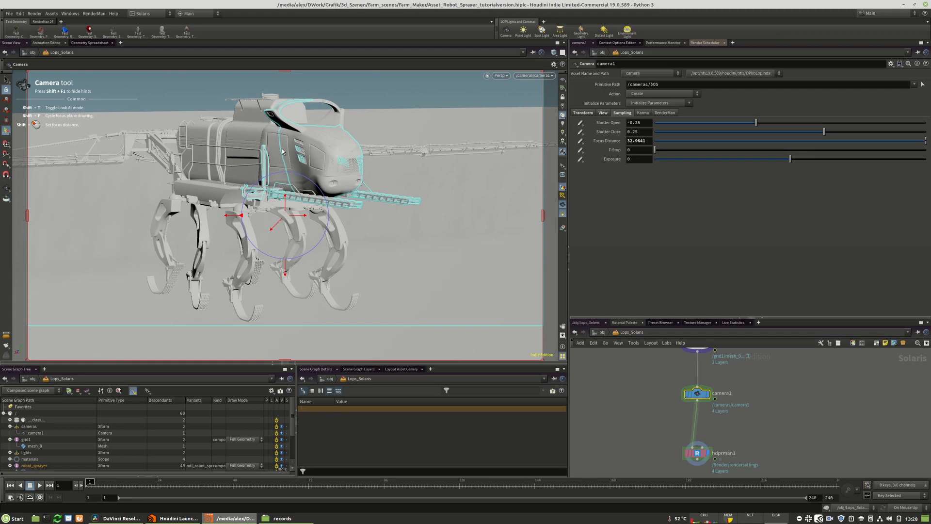
{"action": "mouse_move", "coordinate": [101, 130]}
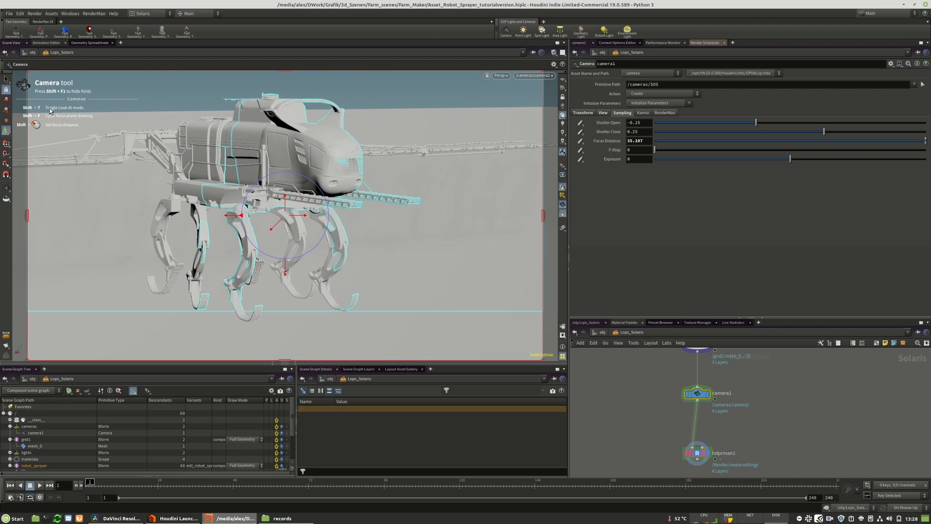
{"action": "mouse_move", "coordinate": [524, 89]}
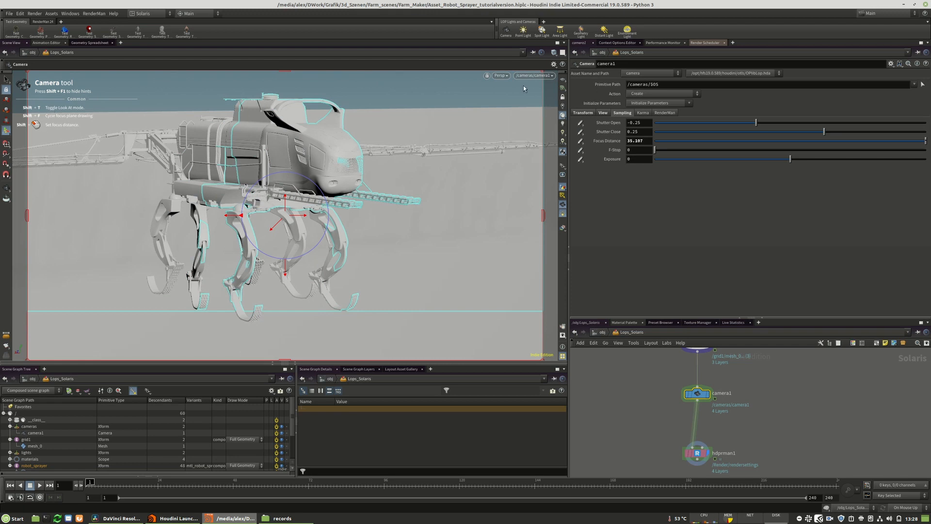
- Switch the viewport renderer to RenderMan RIS and set camera1's F-Stop to 0.001
{"action": "left_click", "coordinate": [500, 75]}
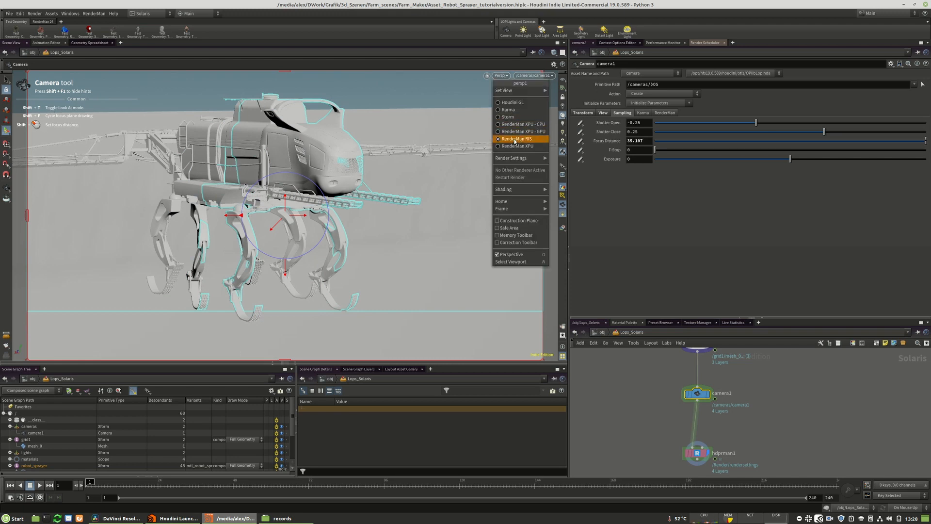
{"action": "left_click", "coordinate": [516, 138]}
{"action": "type", "text": ".001"}
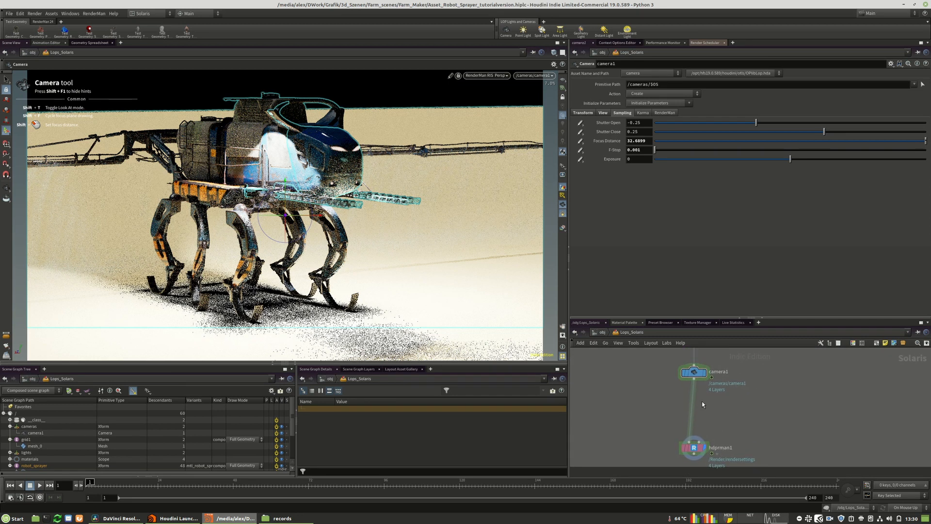
{"action": "left_click", "coordinate": [693, 447]}
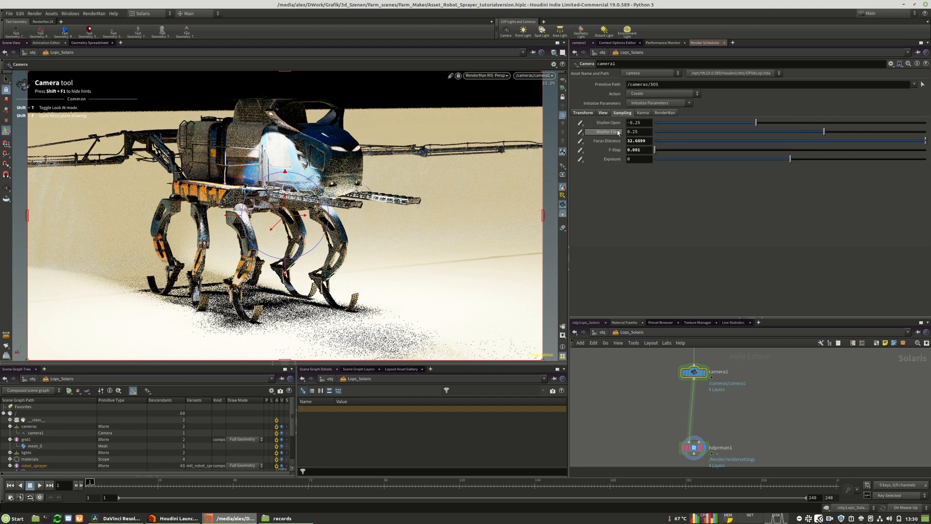
- Tick Extreme Motion DOF in hdprman1's Rendering > Sampling settings
{"action": "left_click", "coordinate": [692, 447]}
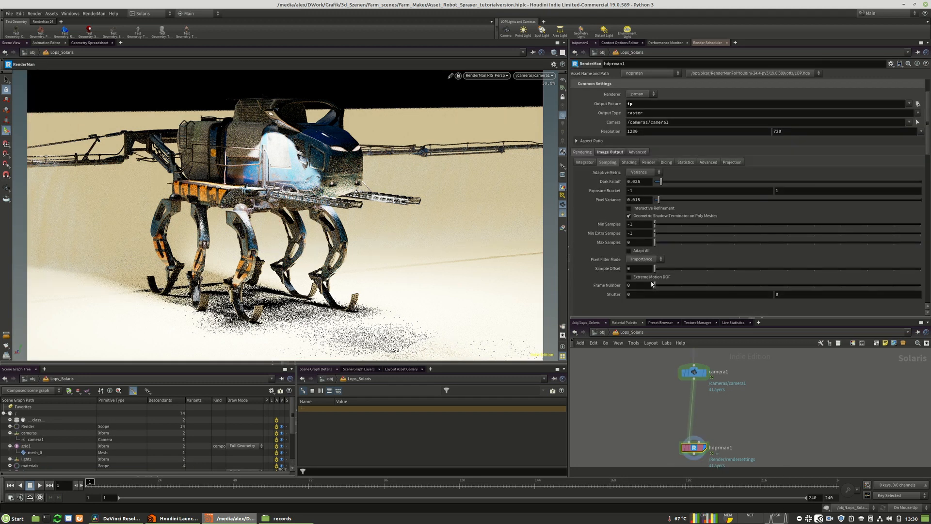
{"action": "left_click", "coordinate": [629, 277]}
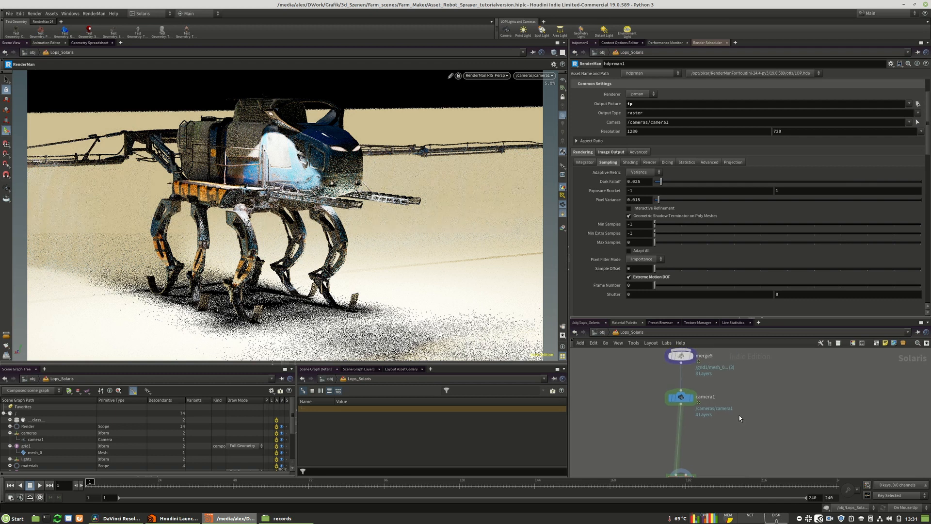
- Add a Cache LOP caching cooked frames 1–240, then a USD ROP saving SHIPNAME.SOS.usd
{"action": "key", "text": "Tab"}
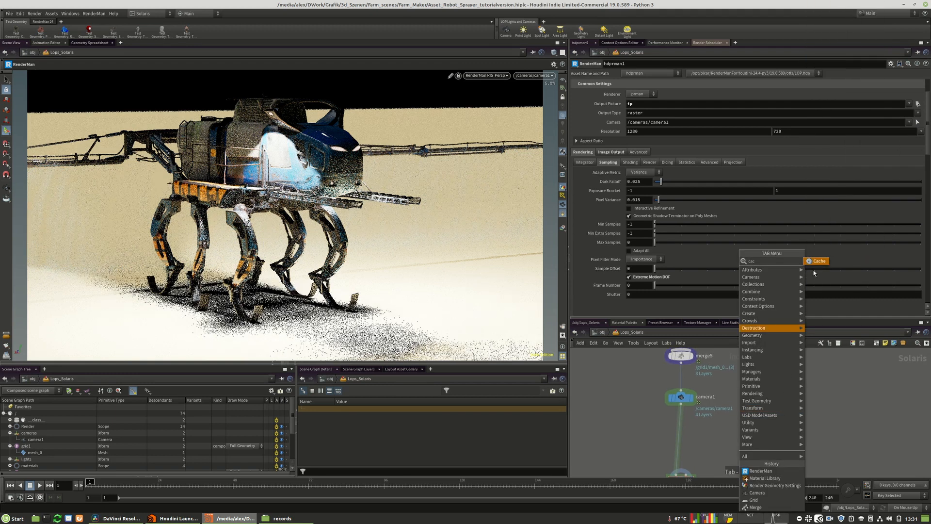
{"action": "left_click", "coordinate": [818, 261]}
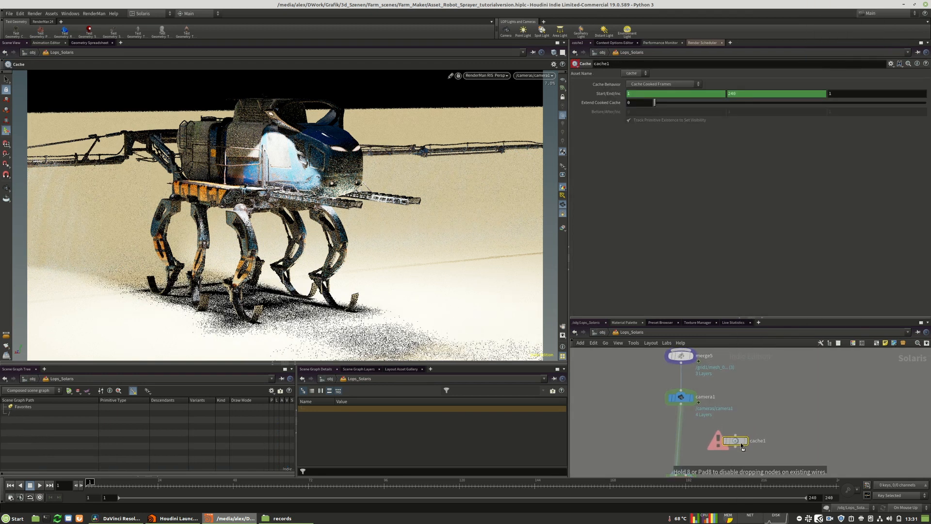
{"action": "left_click", "coordinate": [661, 84]}
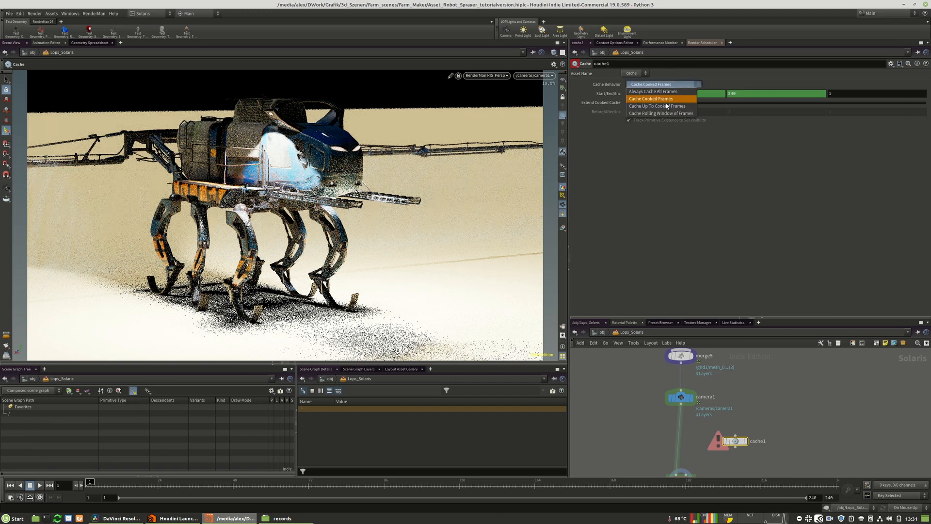
{"action": "left_click", "coordinate": [651, 98]}
{"action": "type", "text": "usd"}
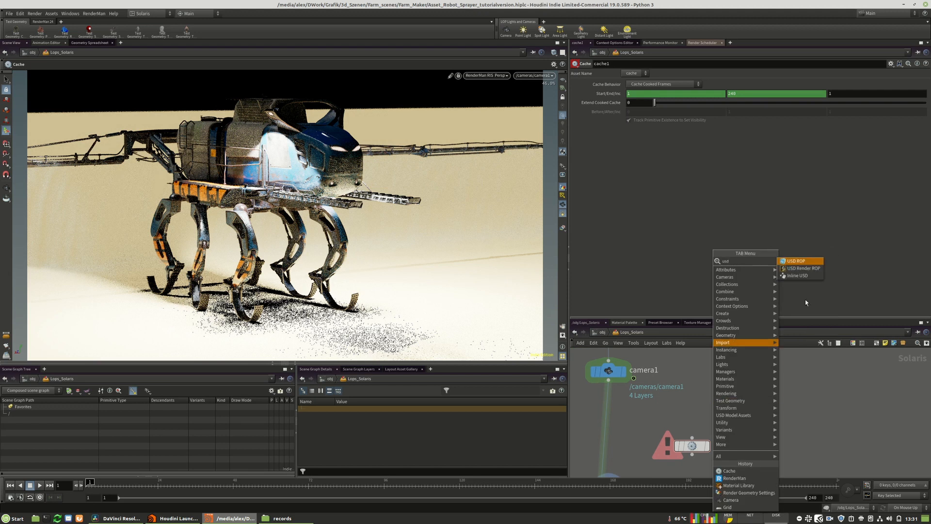
{"action": "left_click", "coordinate": [795, 261]}
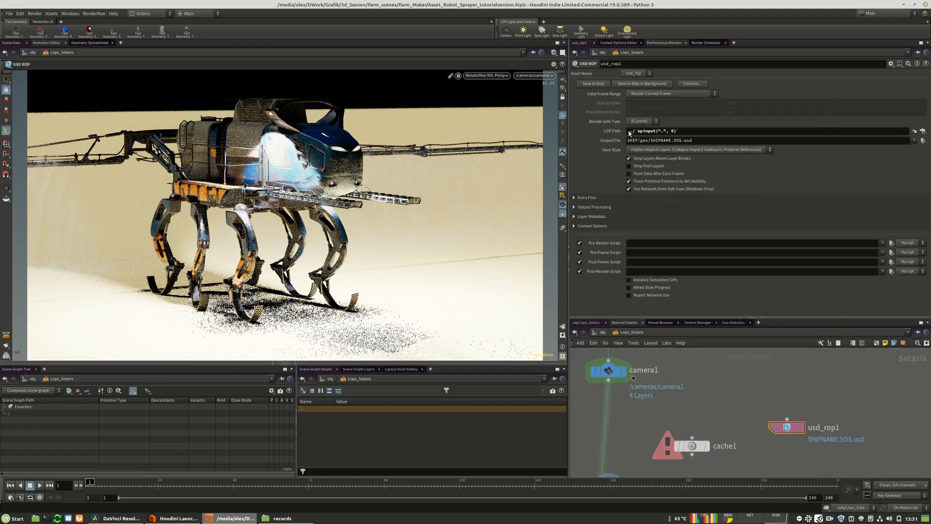